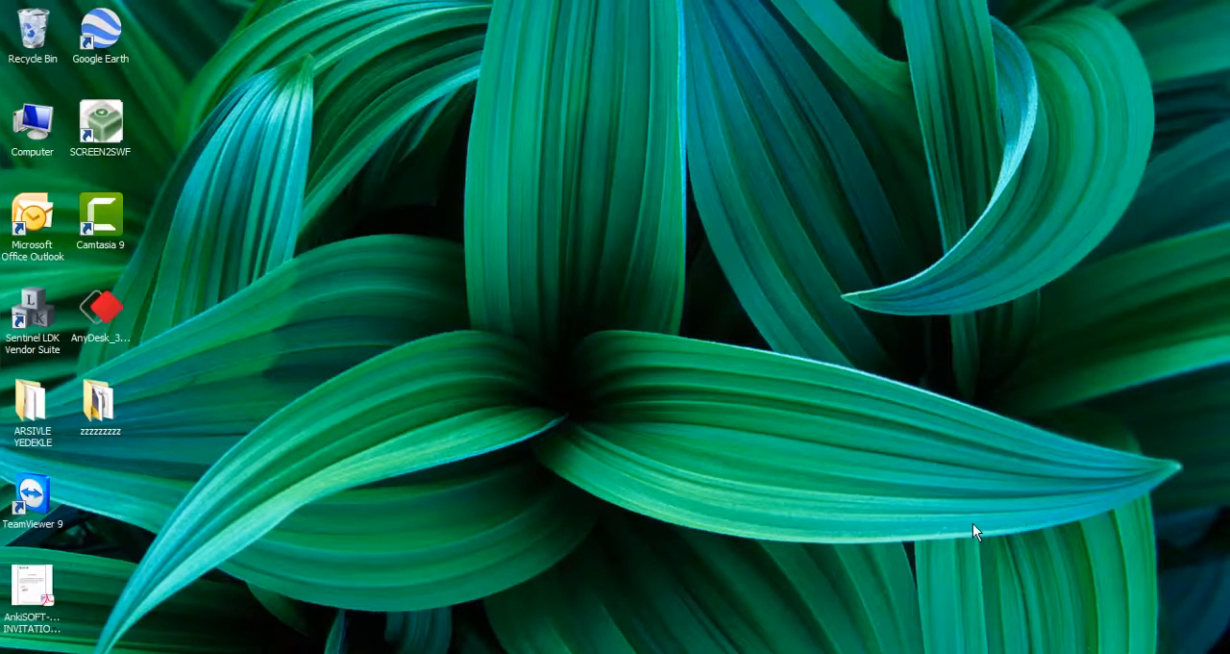
mouse_move(973, 531)
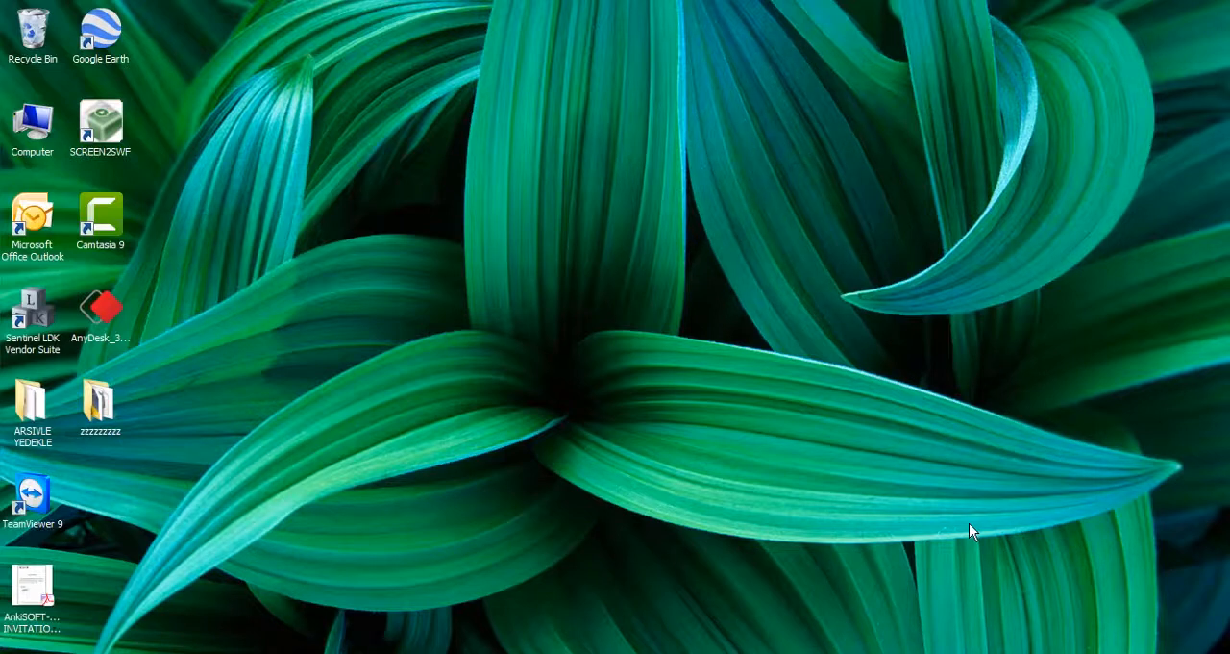
mouse_move(580, 485)
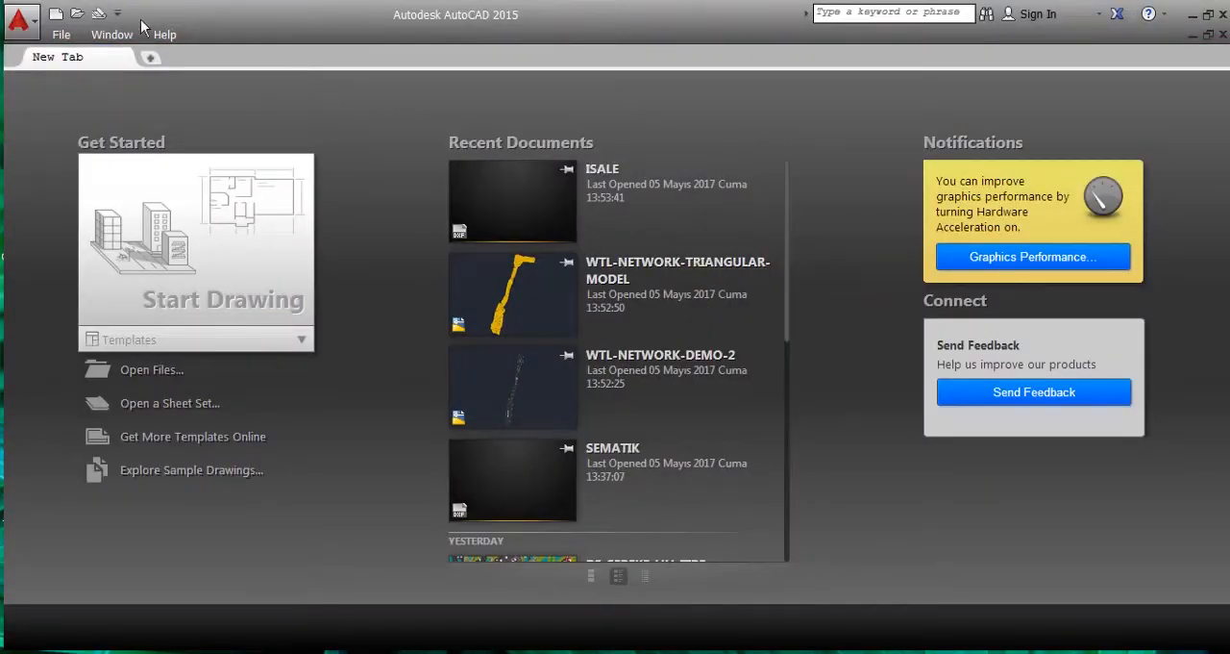
Step: Open WTL-NETWORK-DEMO-2.dwg through the Open Files file browser
left_click(149, 369)
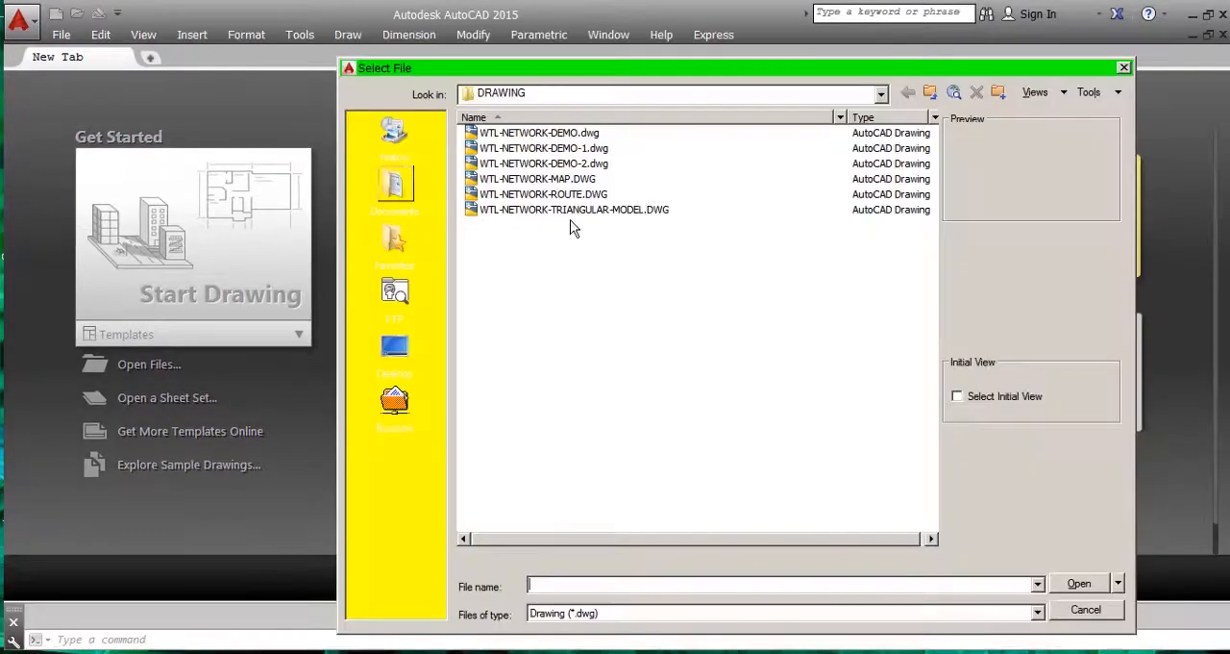
left_click(543, 163)
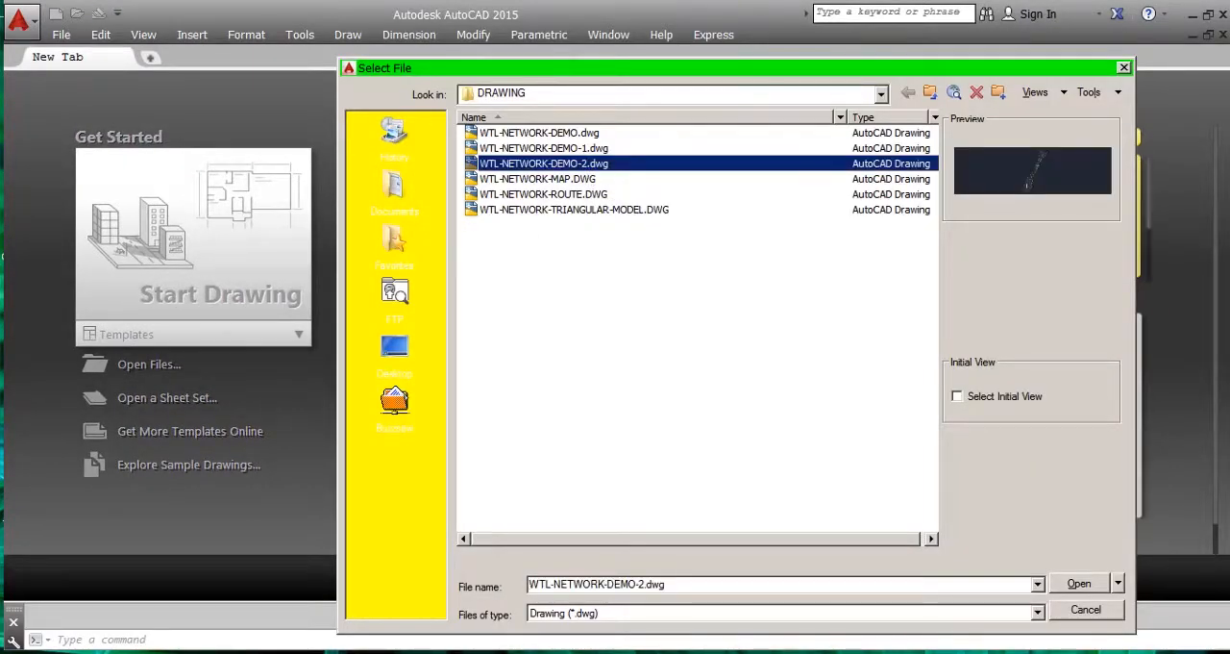
left_click(1078, 583)
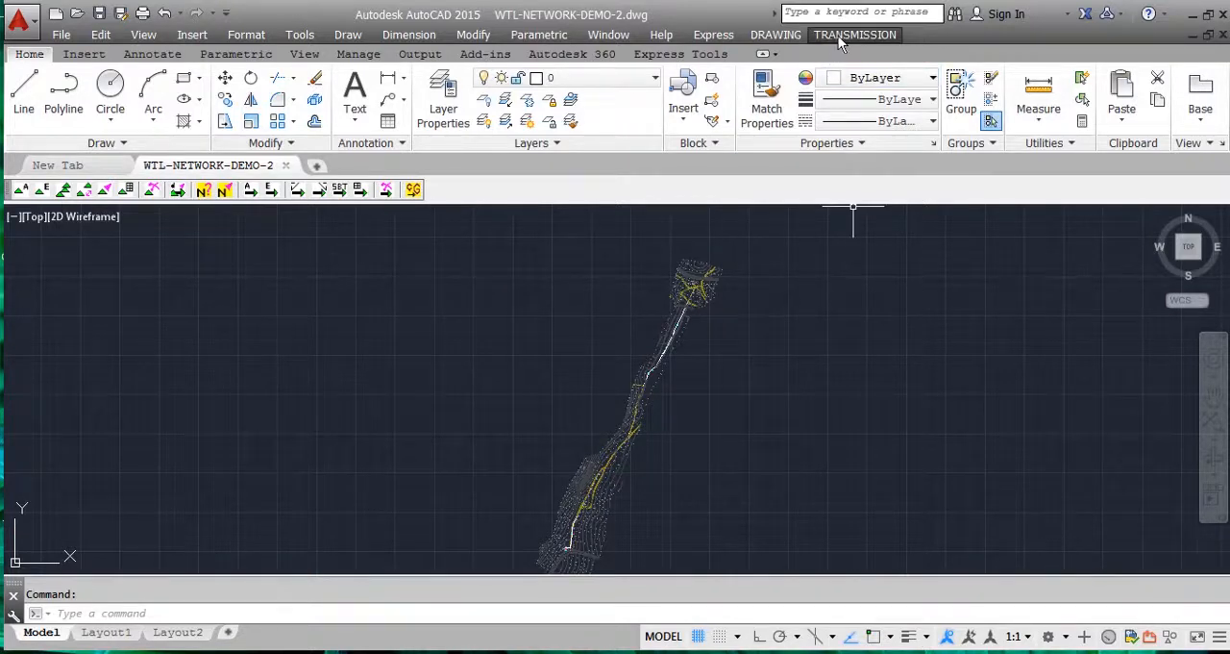
Step: Run Show SKno Repetition from TRANSMISSION > CONTROLS and dismiss the no-repetition notice
left_click(855, 34)
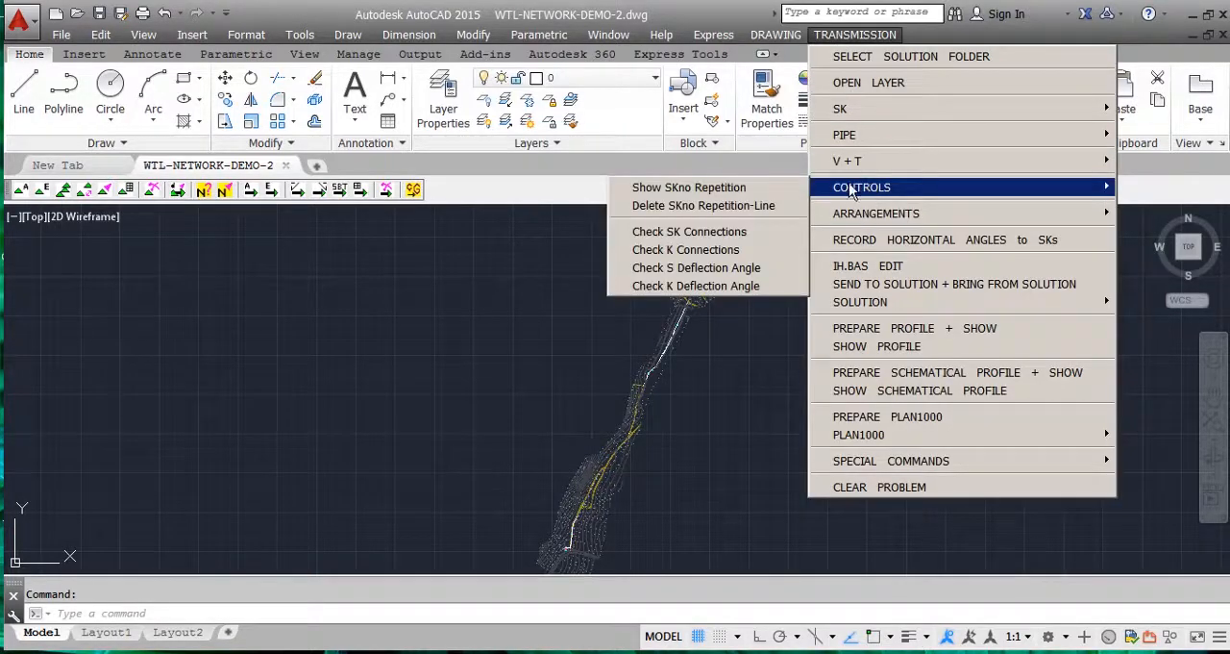
mouse_move(689, 187)
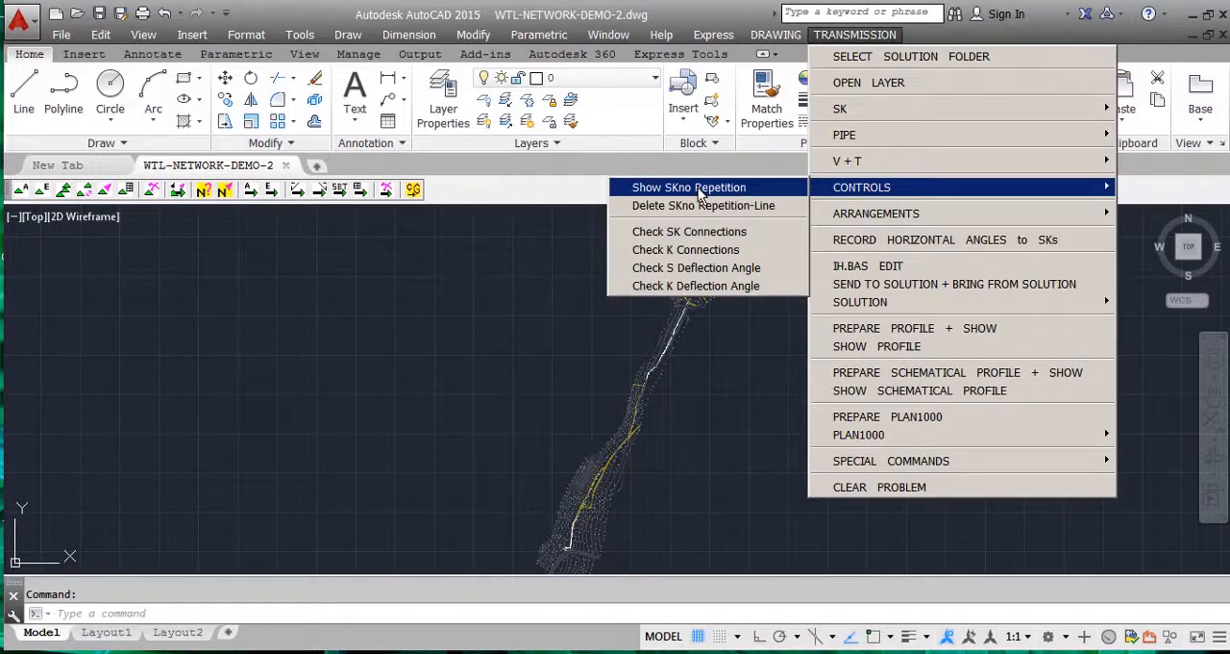
left_click(688, 188)
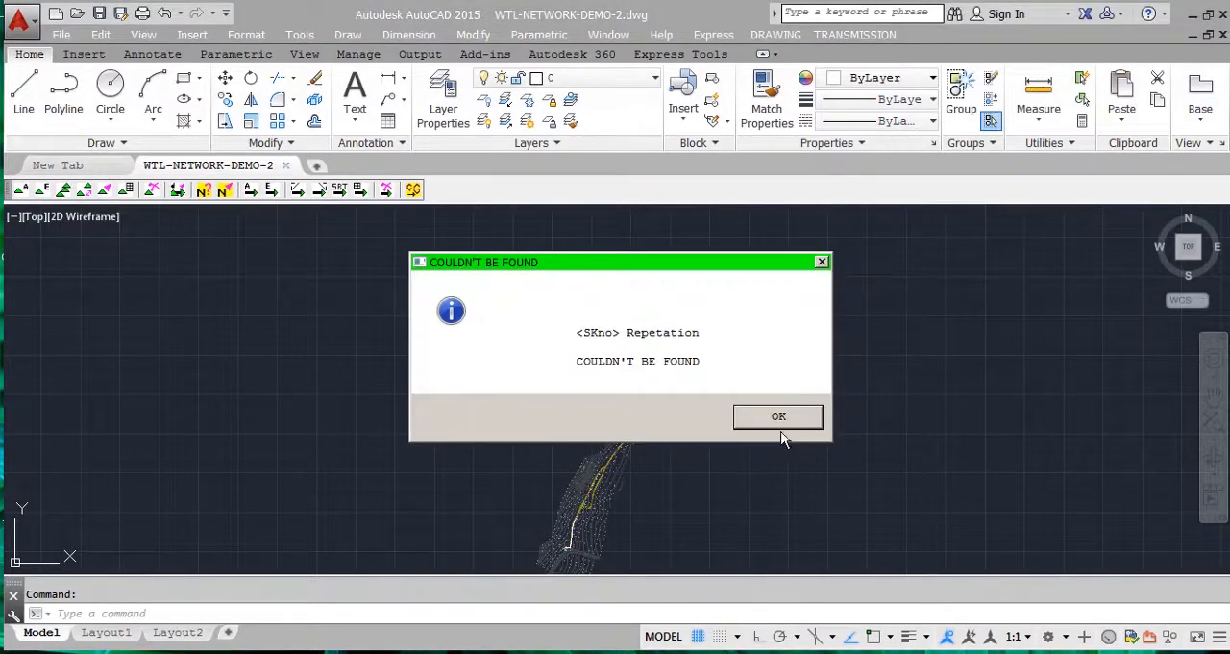
mouse_move(684, 320)
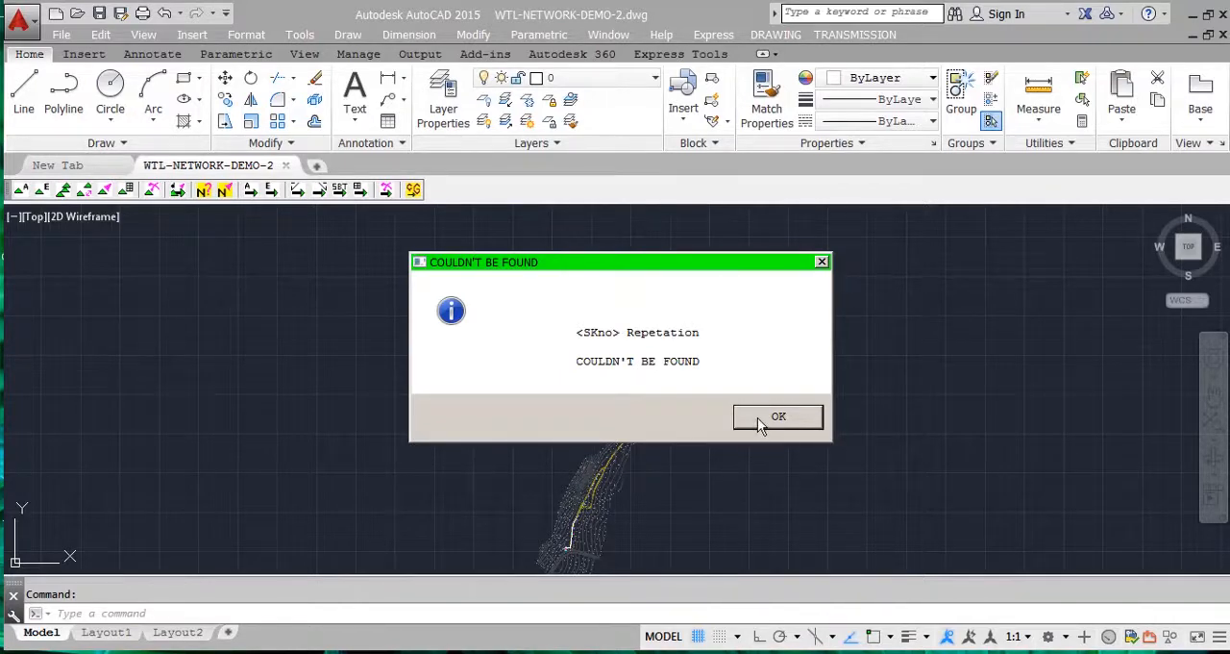
mouse_move(764, 426)
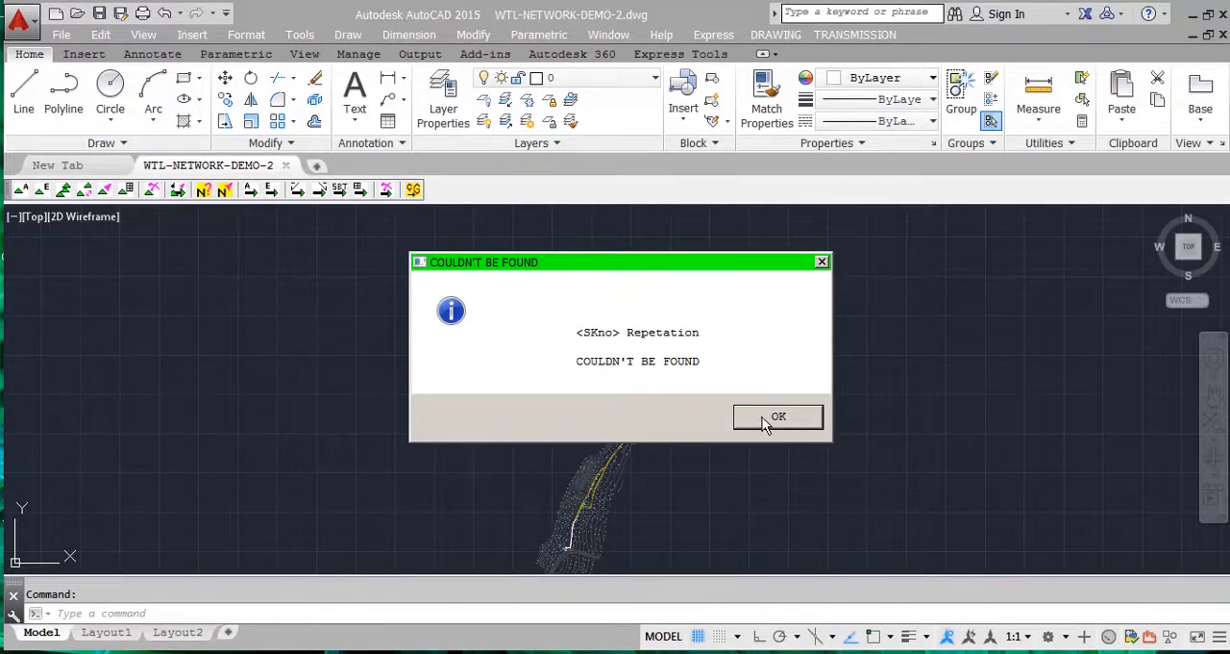
left_click(778, 417)
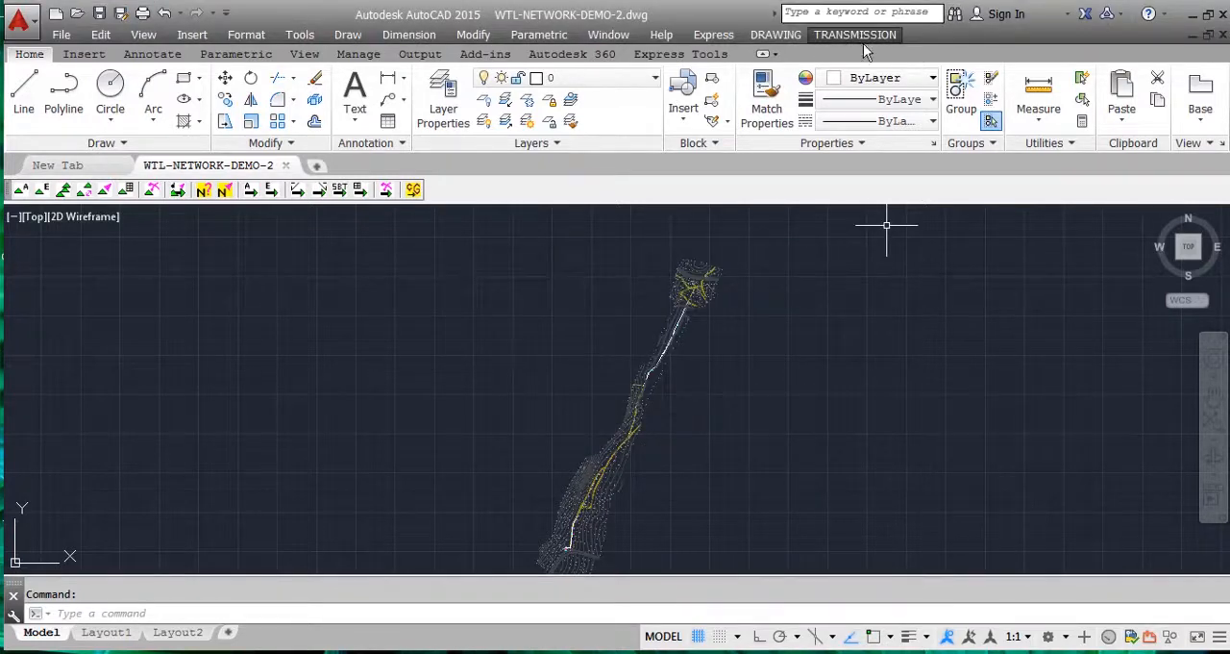
left_click(854, 35)
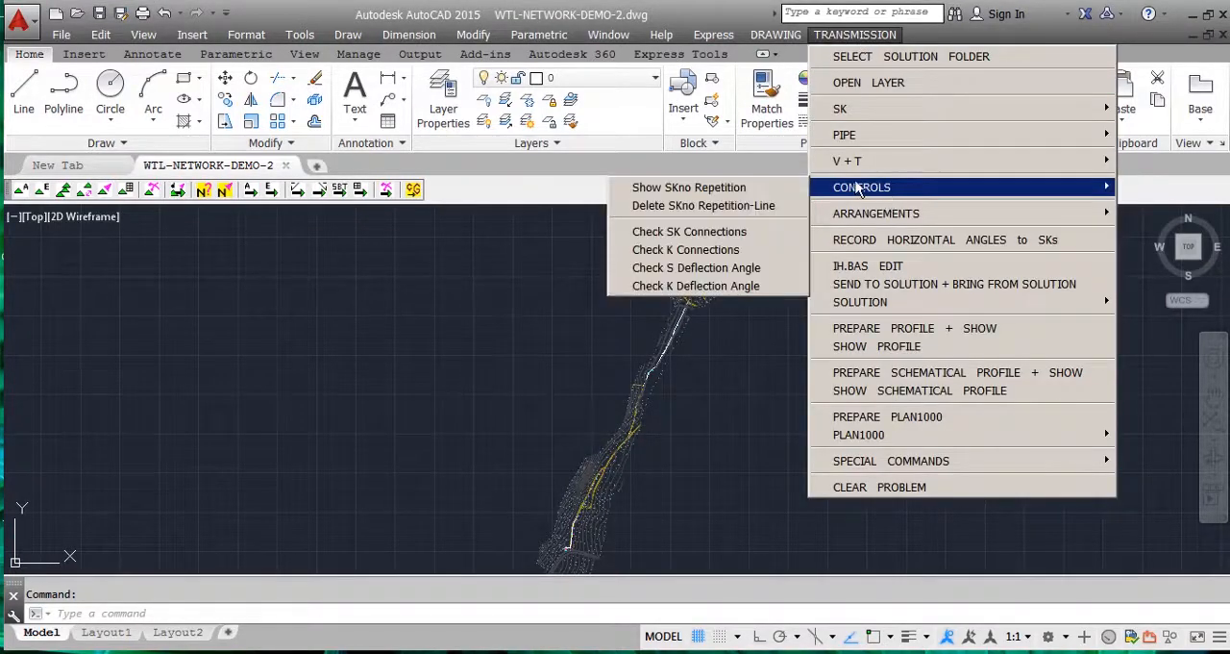
mouse_move(703, 205)
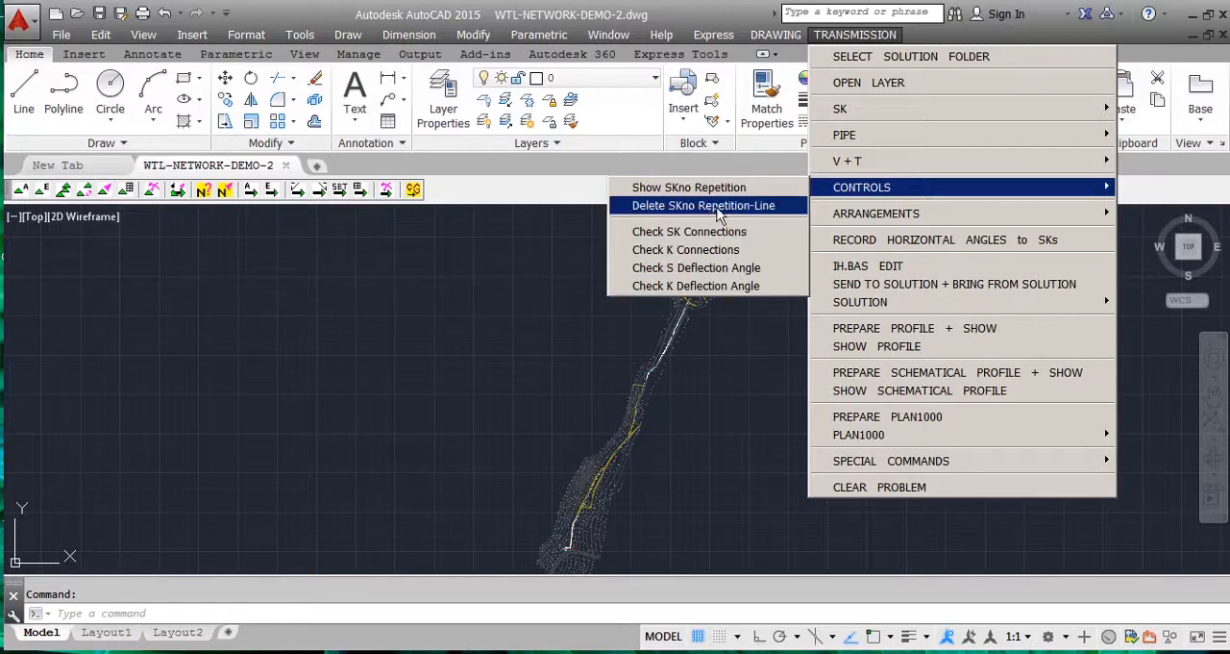
mouse_move(686, 249)
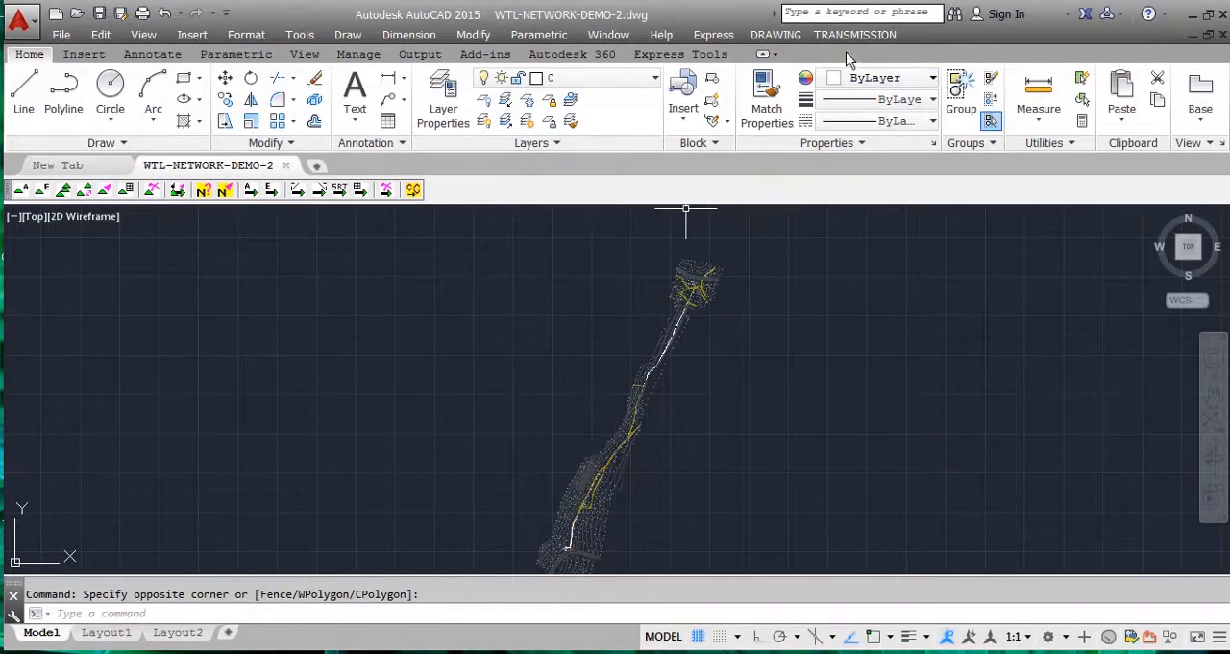
Step: Record horizontal angles to all 55 SKs from the TRANSMISSION menu and acknowledge completion
left_click(854, 35)
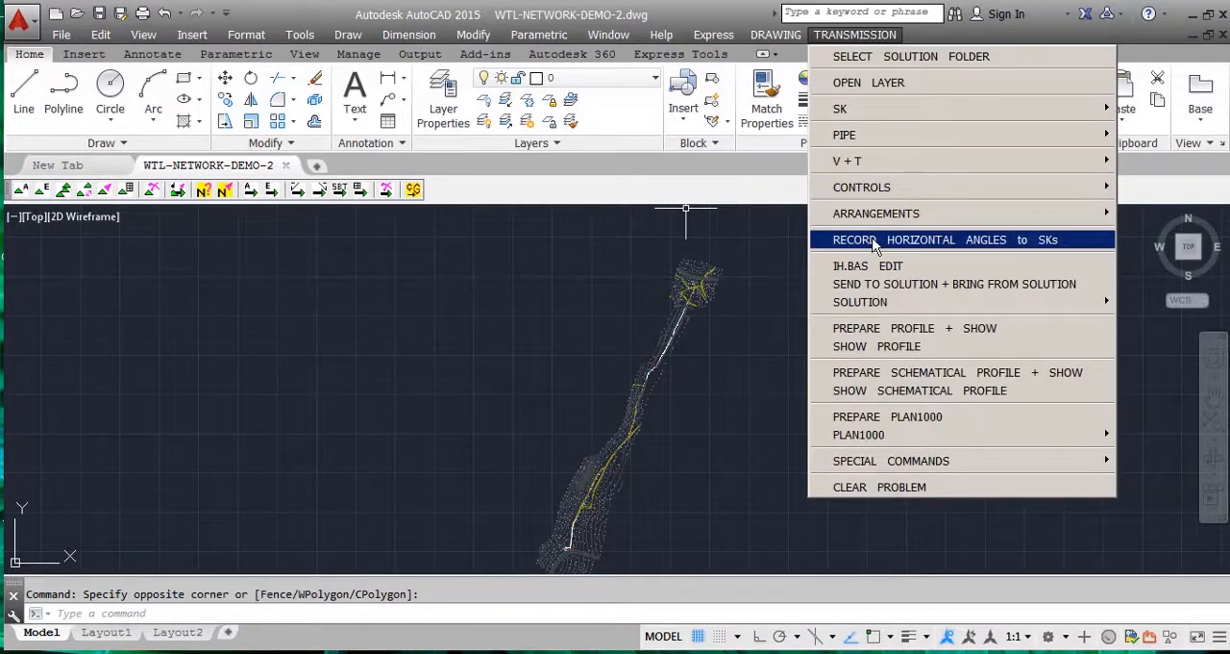
left_click(940, 239)
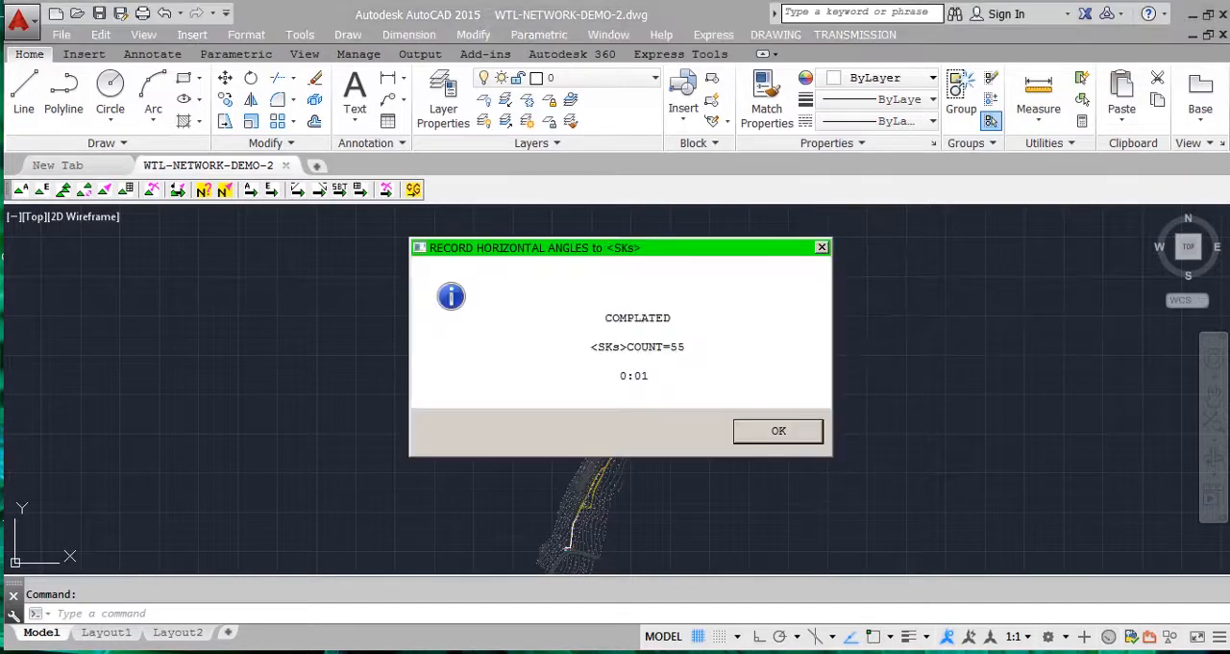
left_click(778, 429)
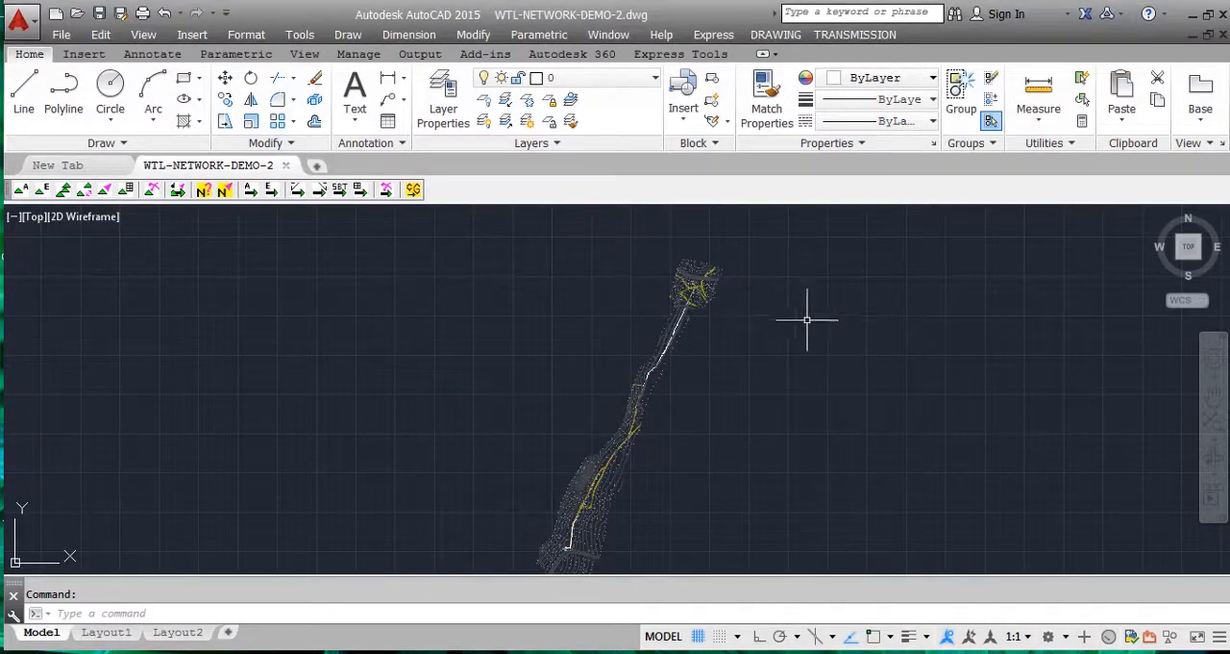
mouse_move(487, 317)
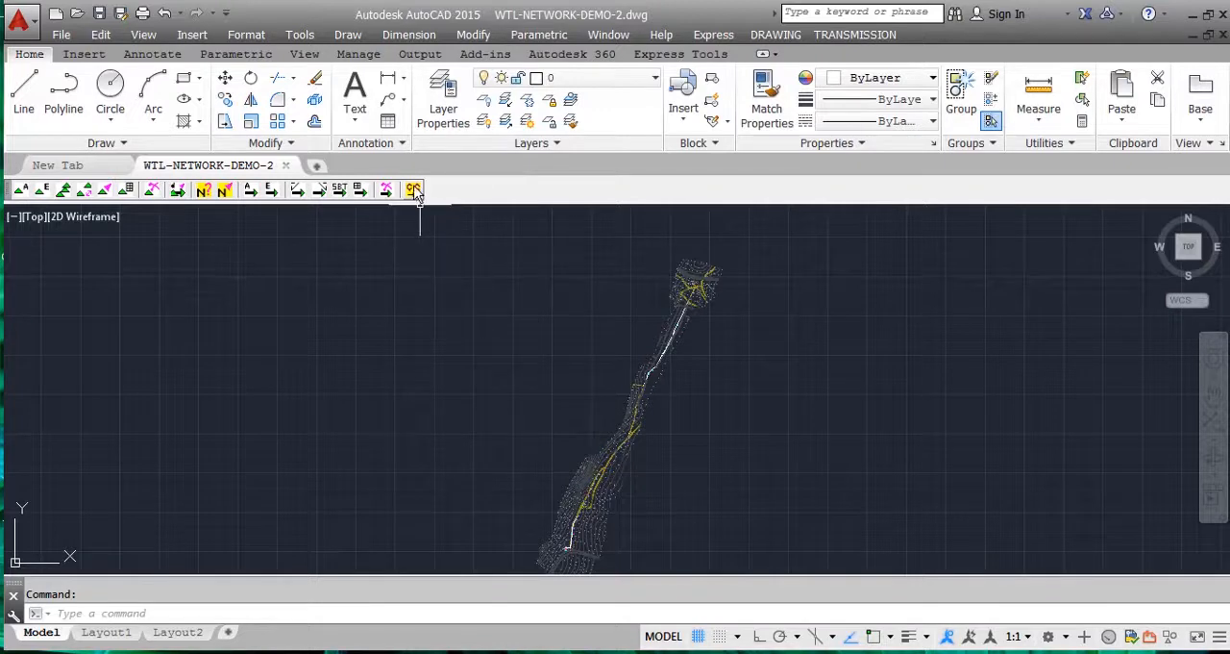
mouse_move(415, 188)
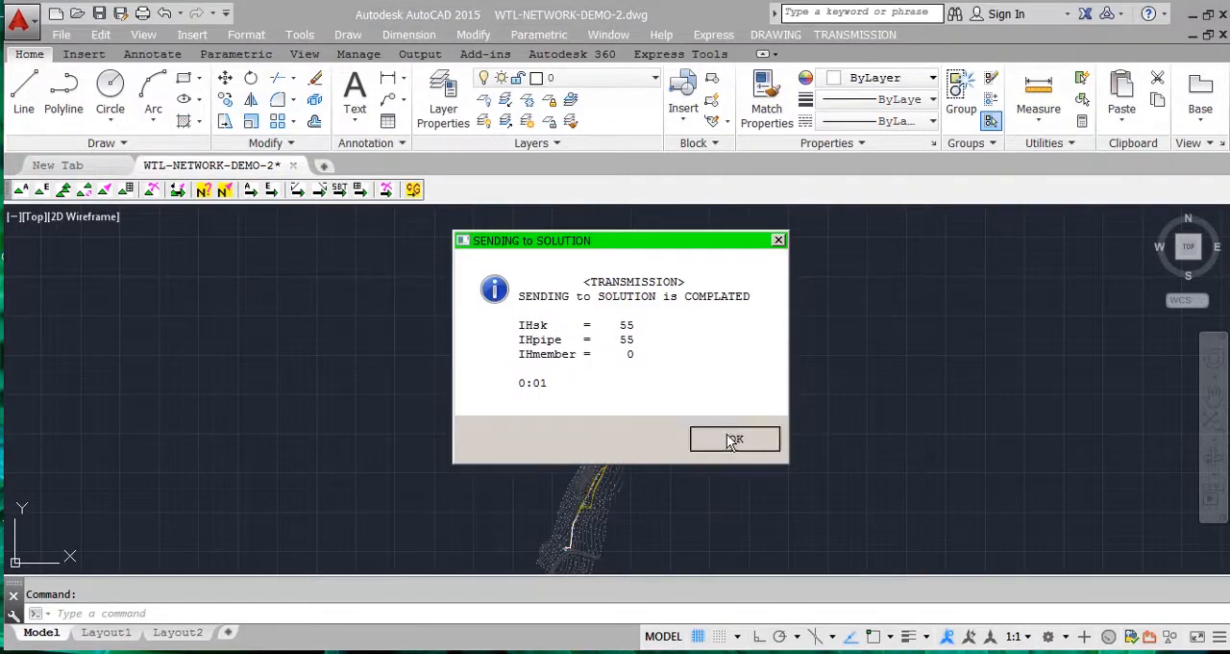
Step: Acknowledge the Sending to Solution and Bringing from Solution reports (55 SKs, 6 VTs)
left_click(735, 439)
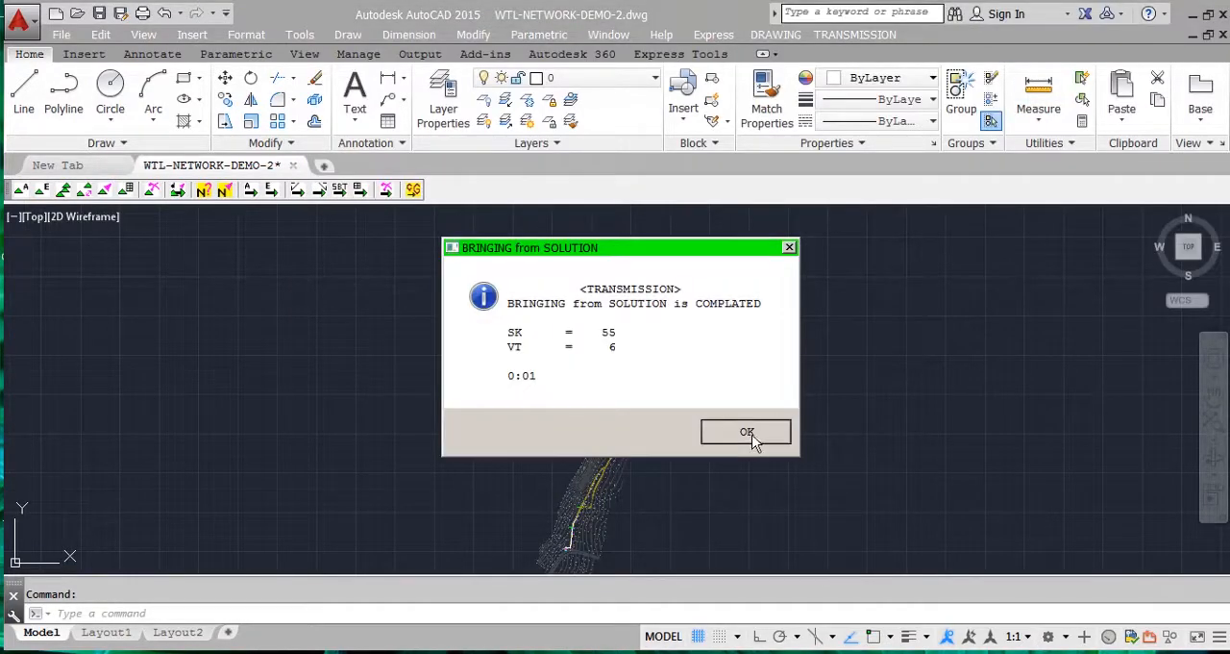
left_click(747, 431)
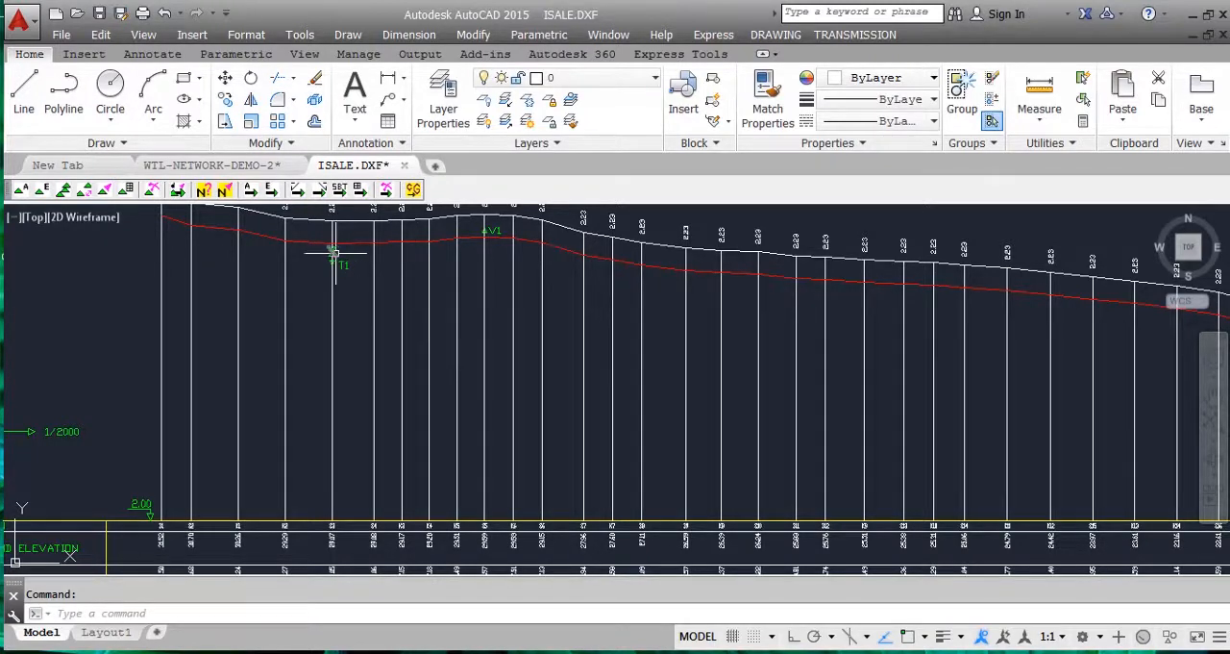
mouse_move(531, 237)
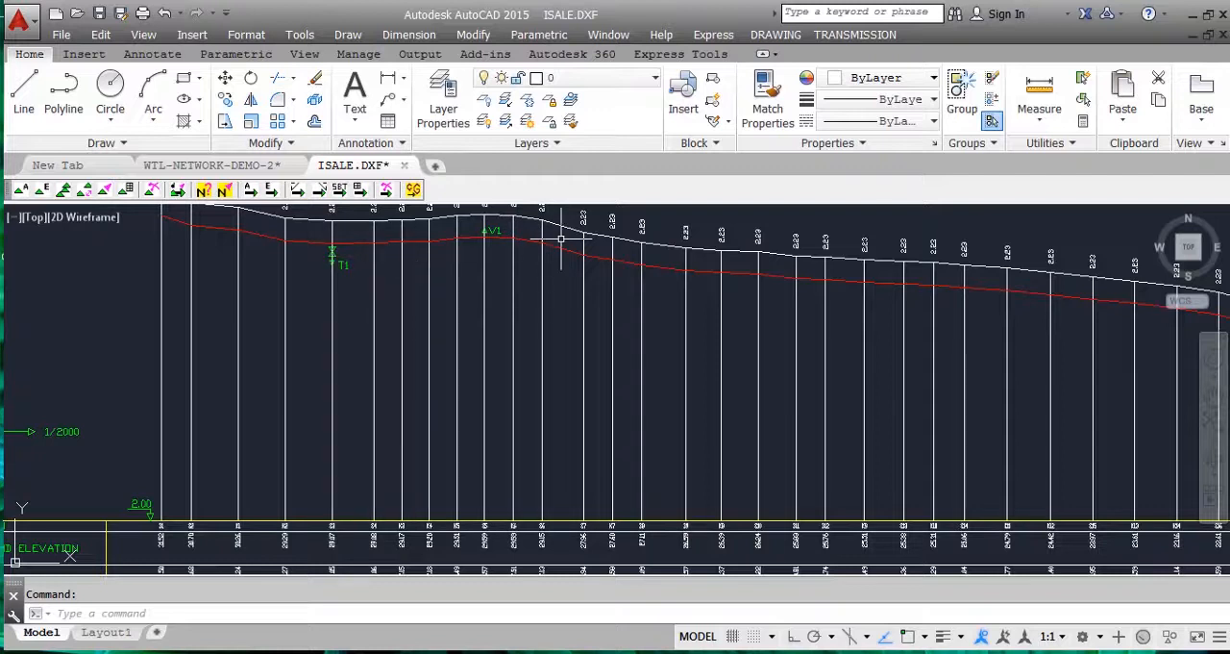
mouse_move(335, 342)
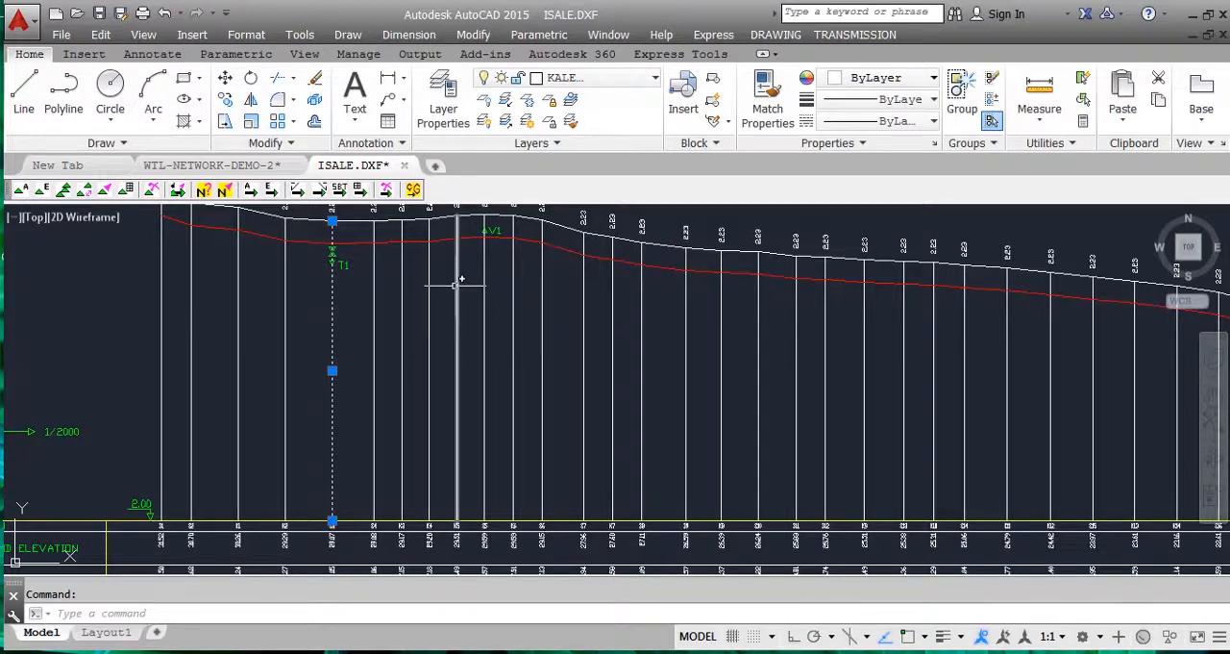
mouse_move(1069, 210)
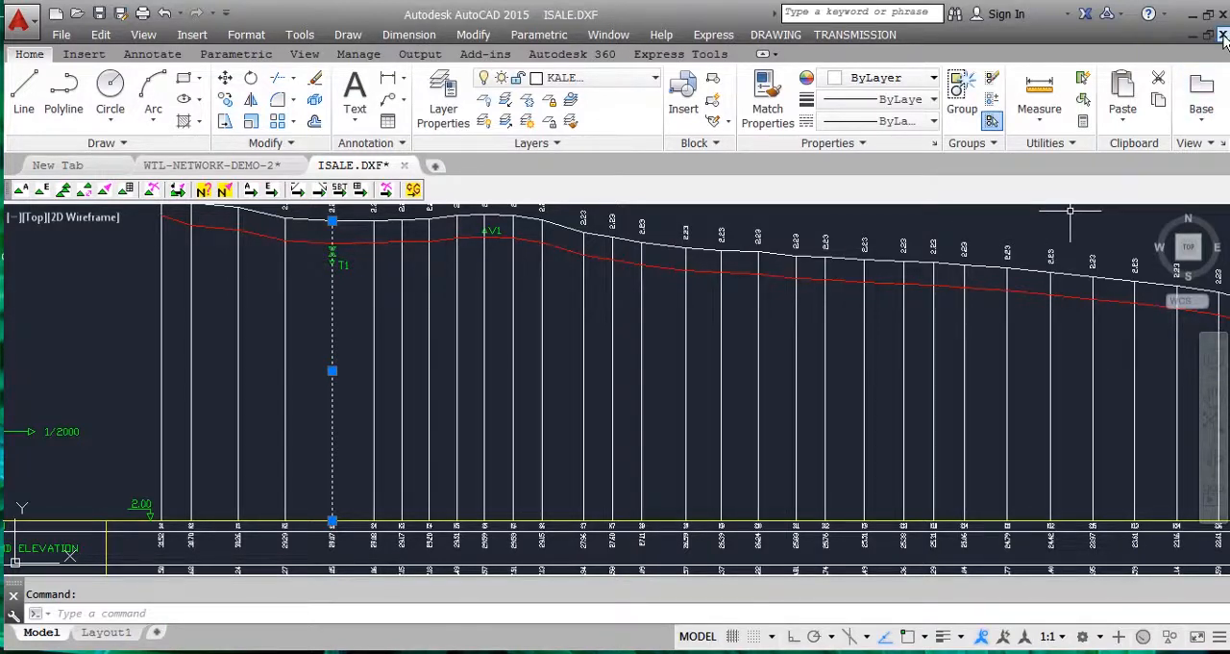
Step: Close the reviewed ISALE.DXF profile and answer the save-changes prompt
left_click(1221, 36)
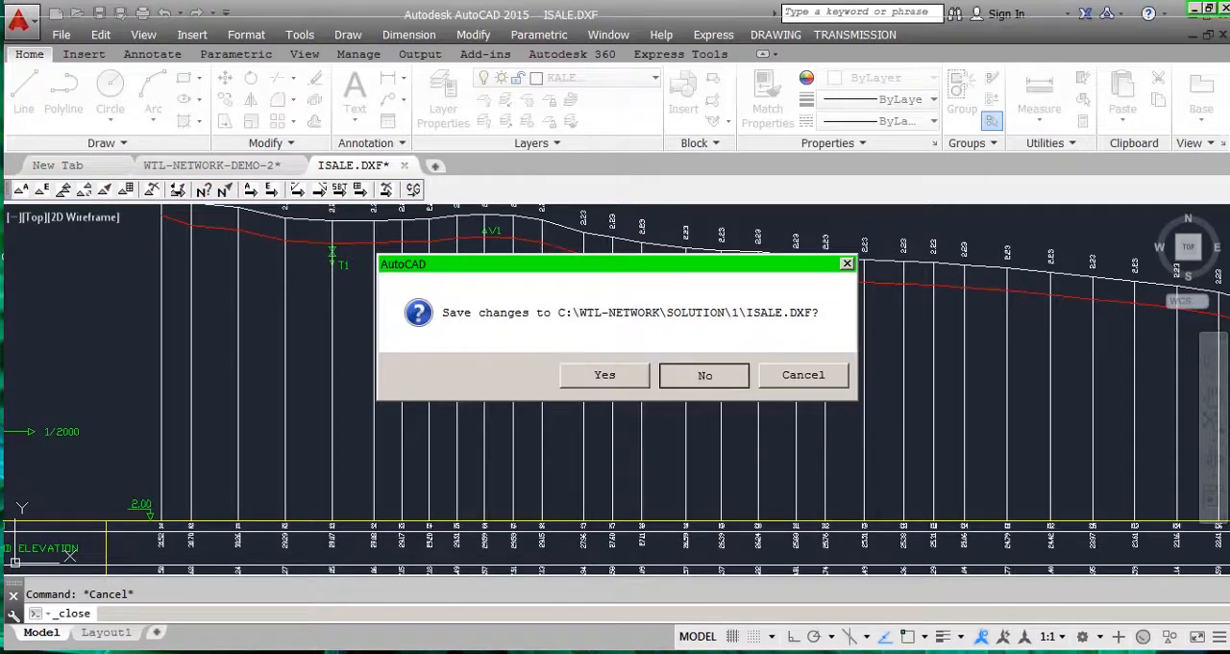
left_click(704, 374)
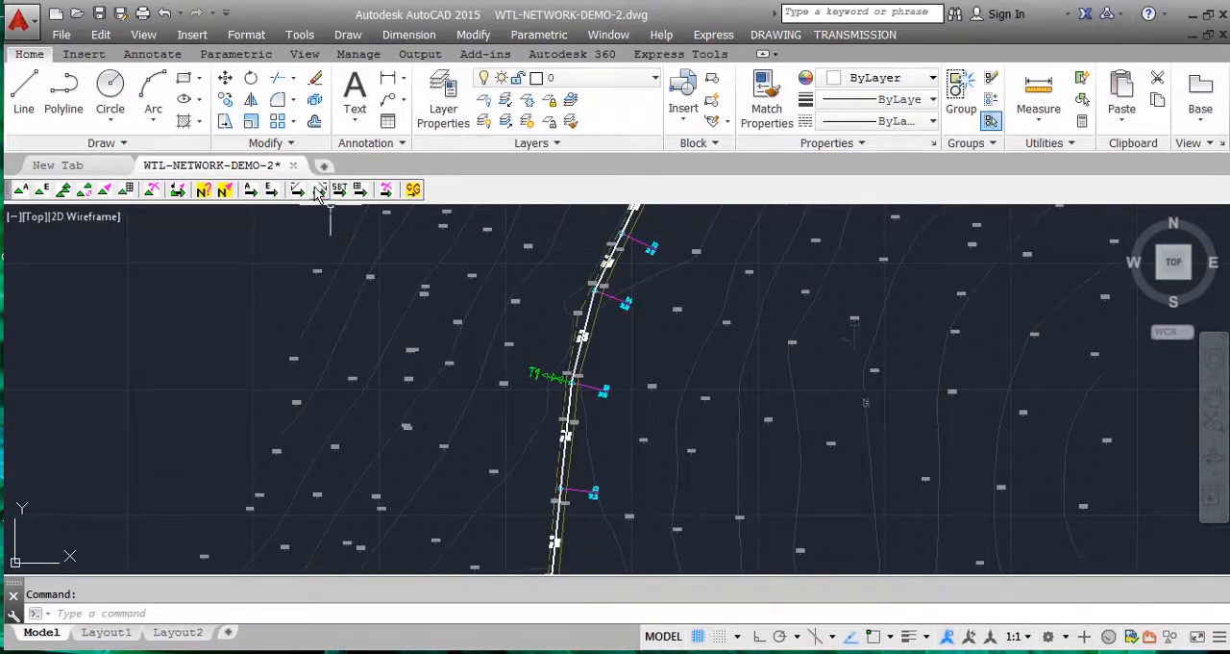
mouse_move(320, 189)
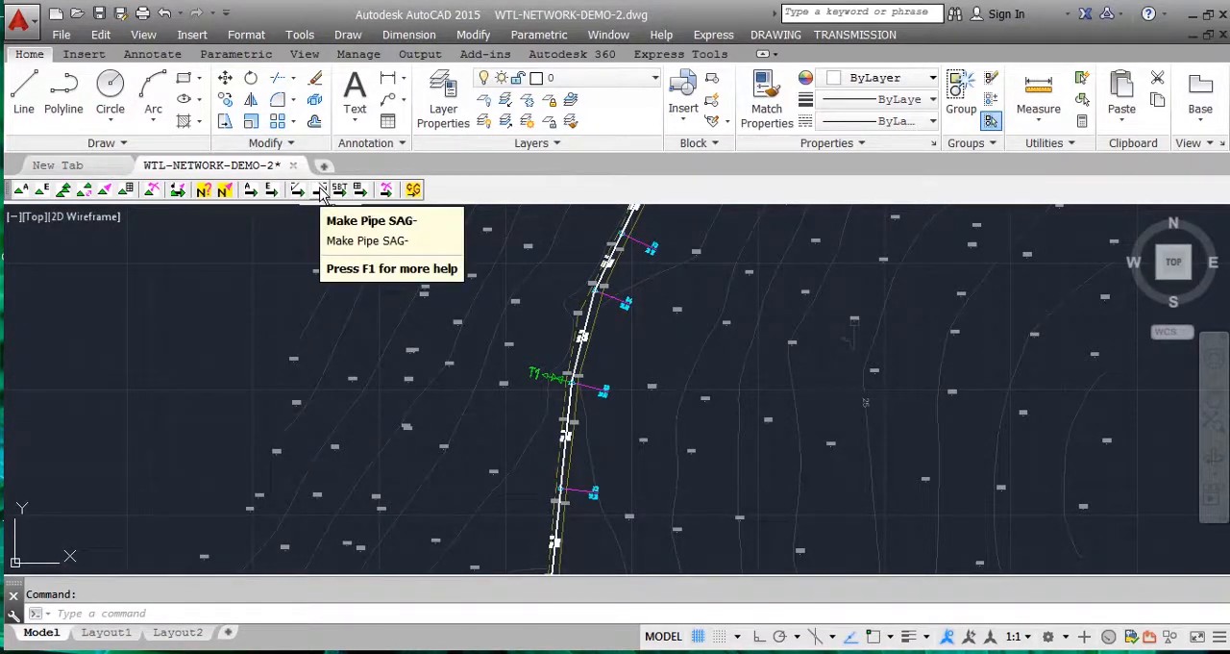
Step: Change the selected pipe's depth calculation and confirm the completion message
left_click(323, 189)
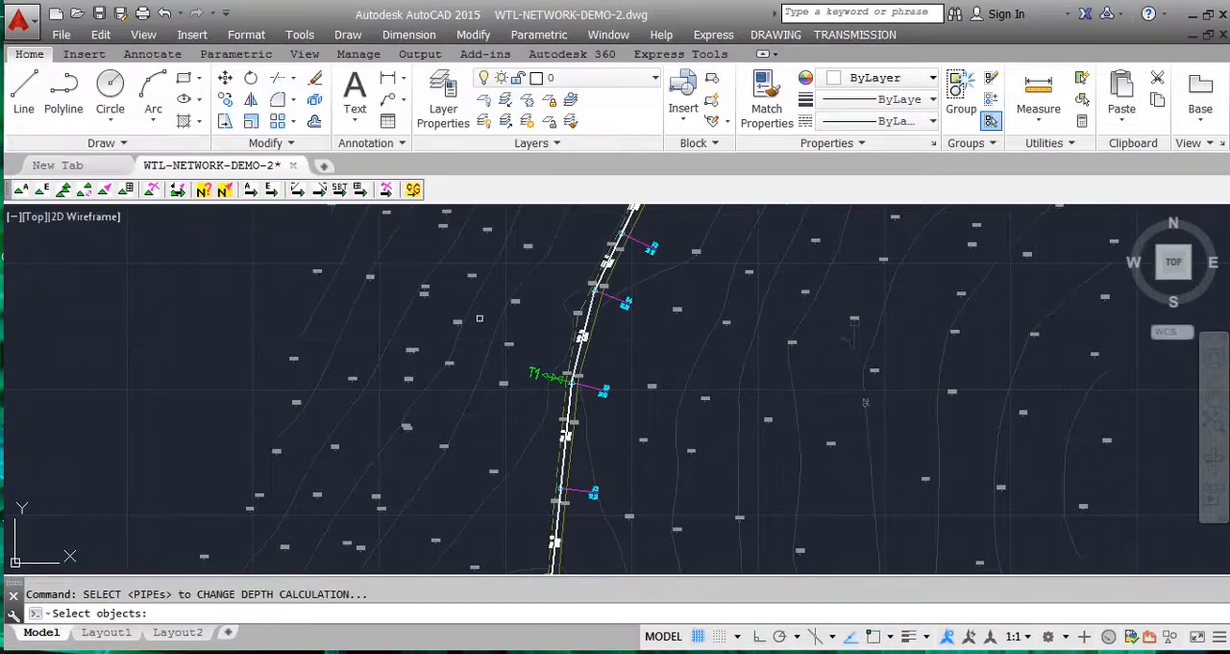
left_click(581, 334)
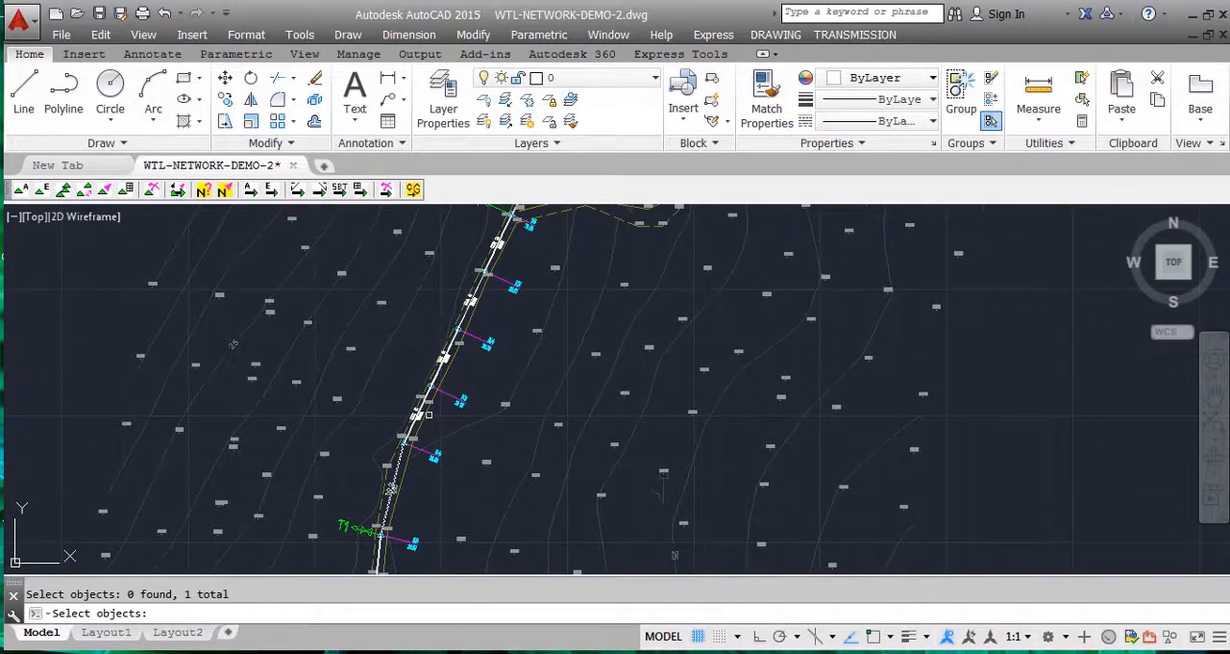
left_click(428, 413)
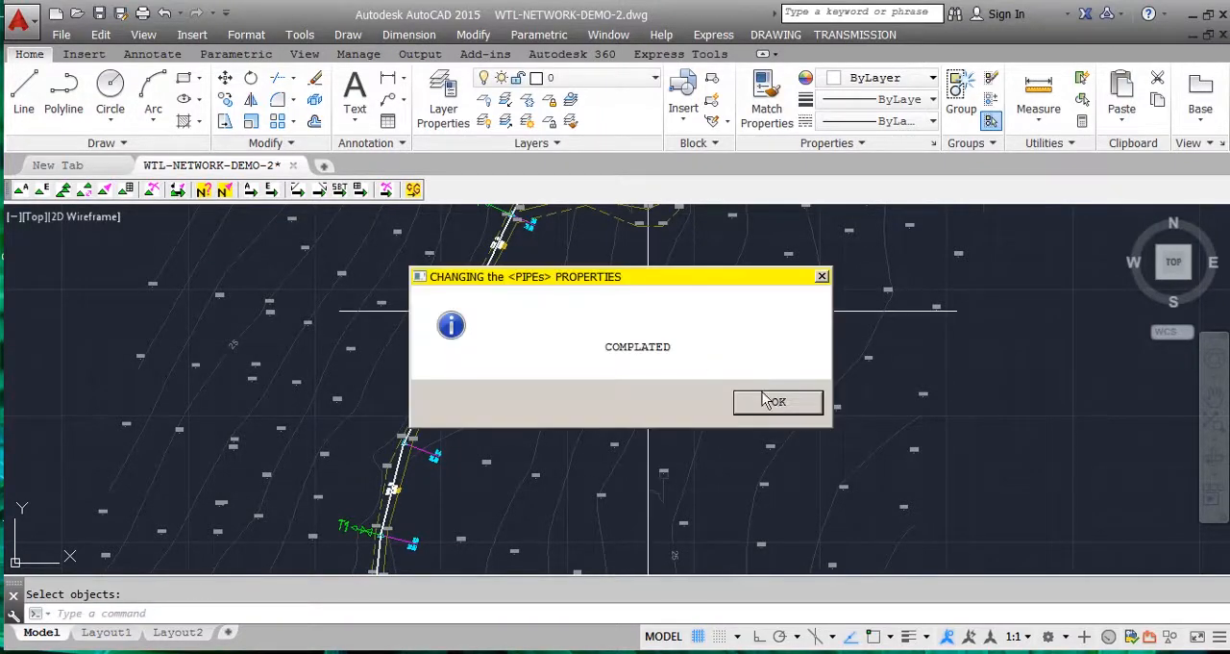
left_click(777, 400)
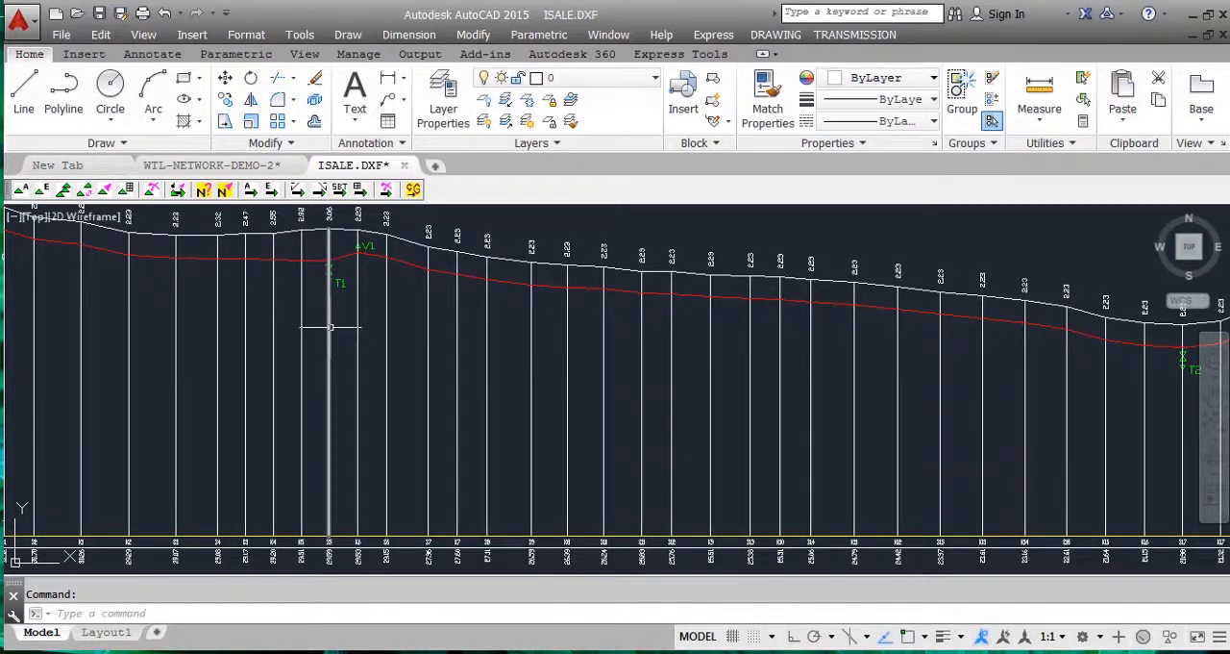
mouse_move(329, 326)
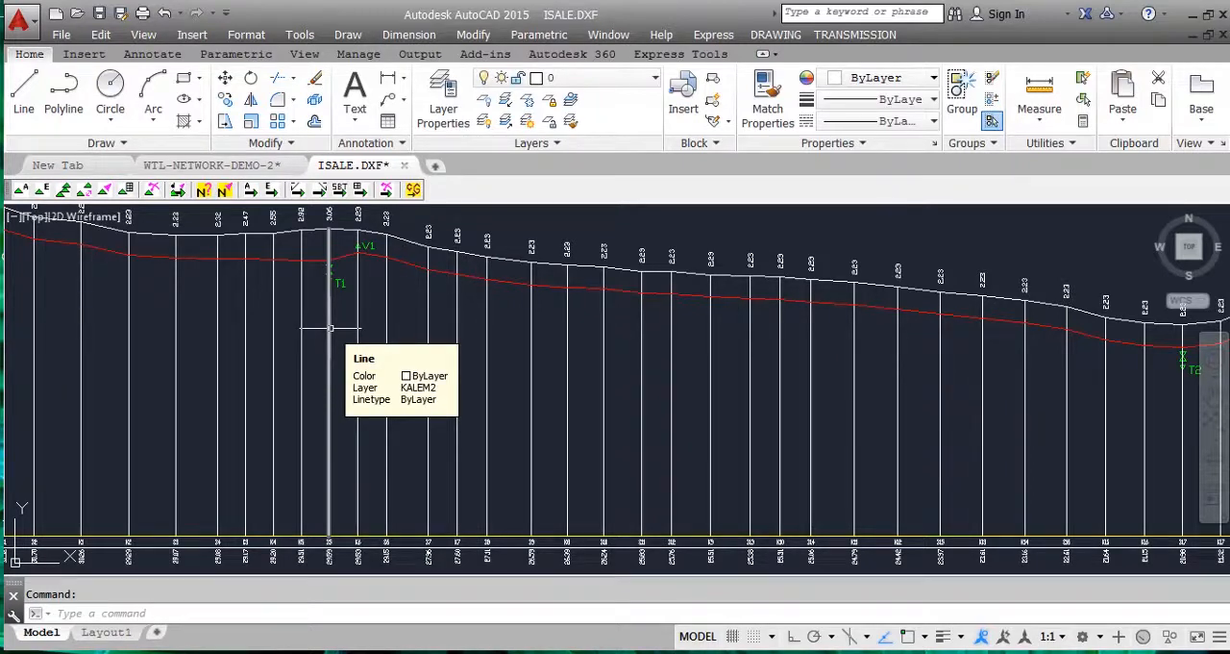
mouse_move(355, 317)
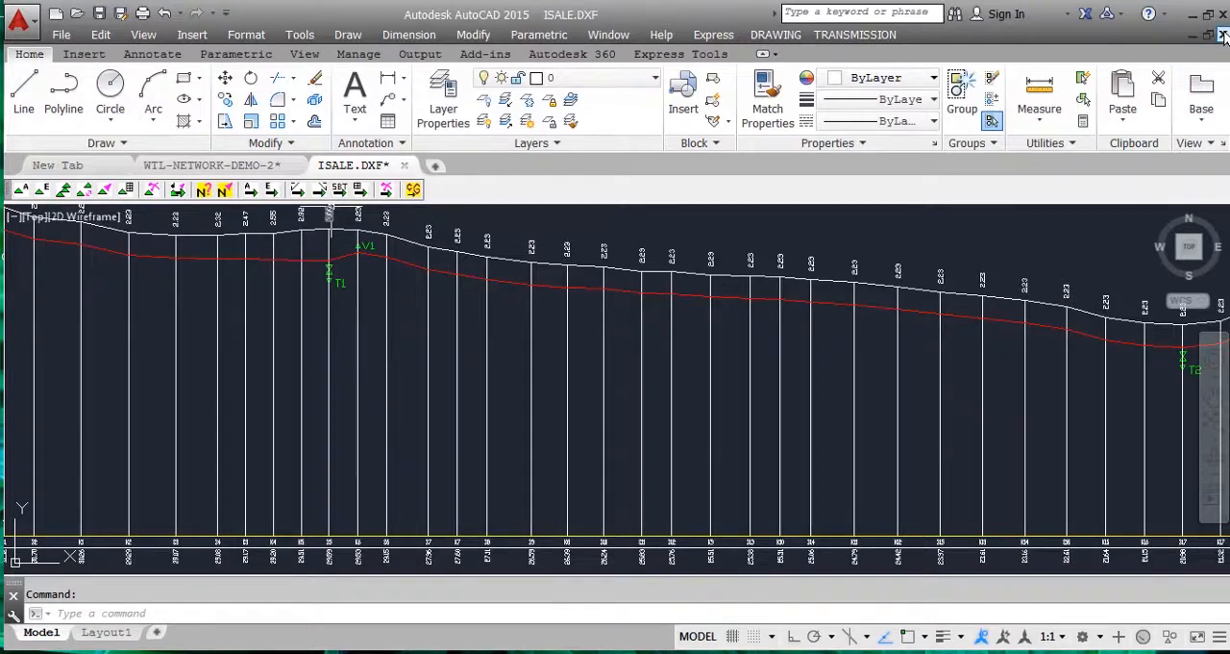
Step: Close ISALE.DXF, choosing No to saving changes
left_click(1222, 35)
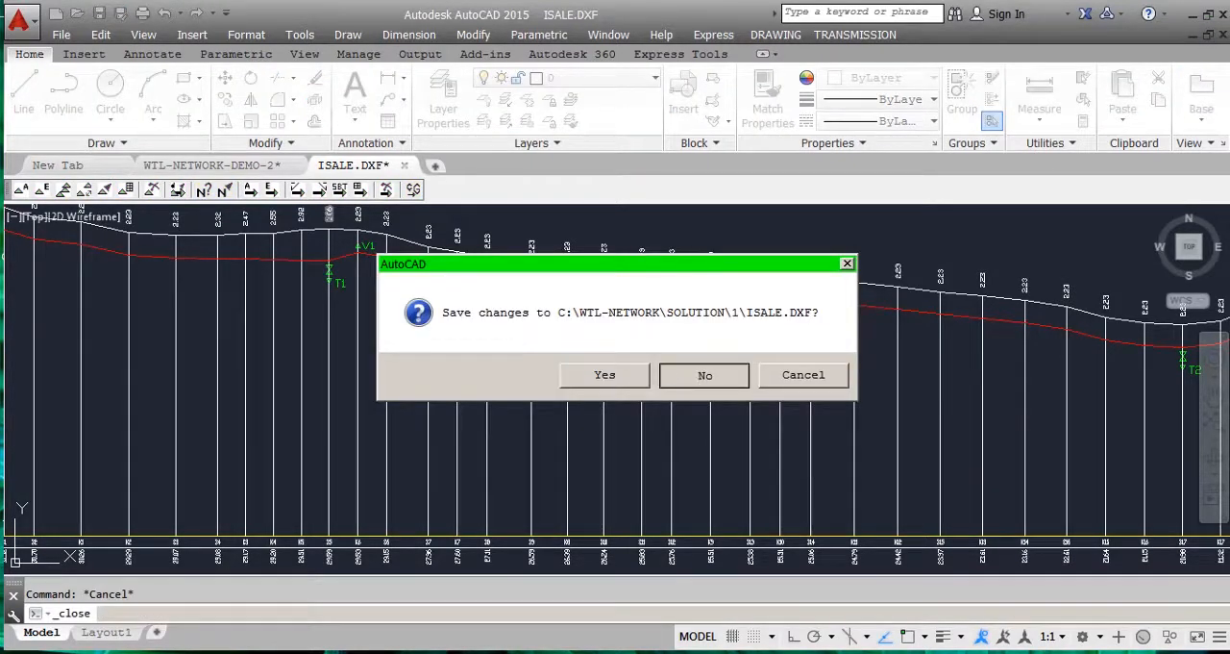
left_click(703, 375)
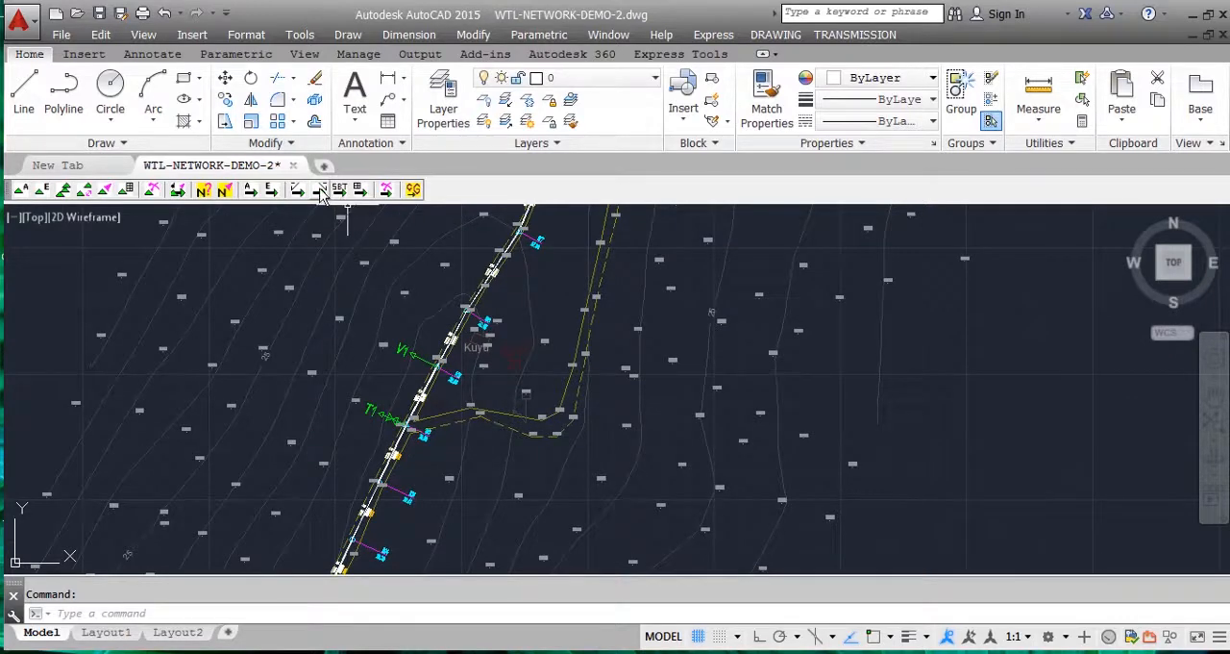
left_click(339, 189)
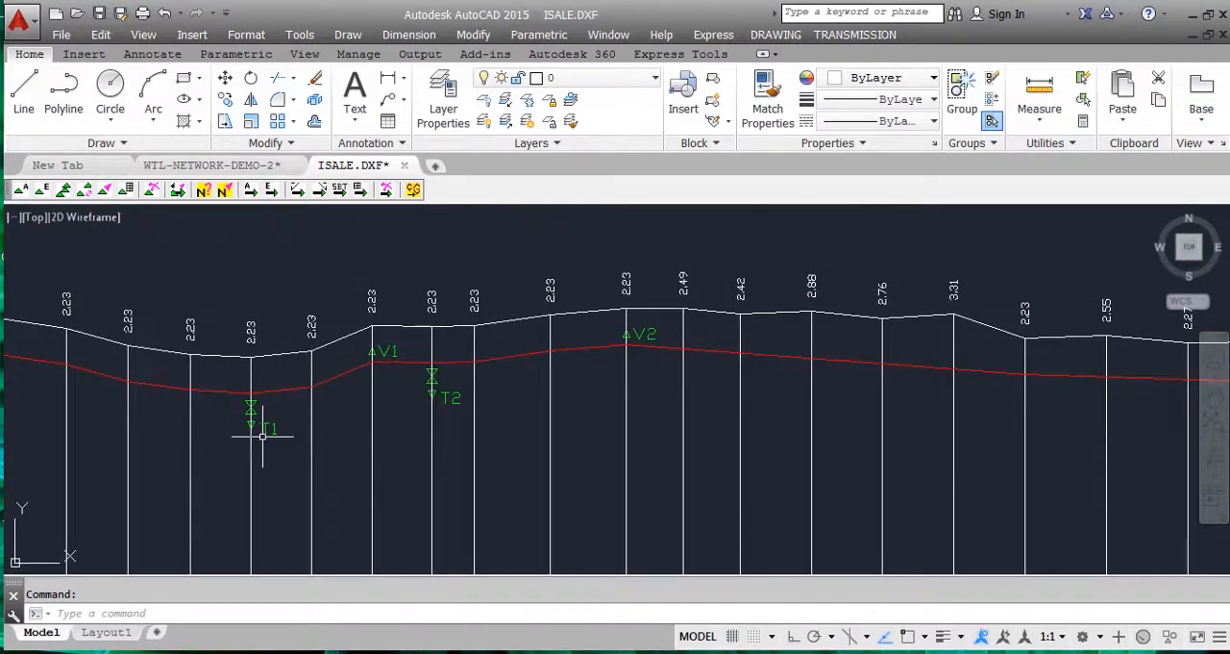
mouse_move(269, 417)
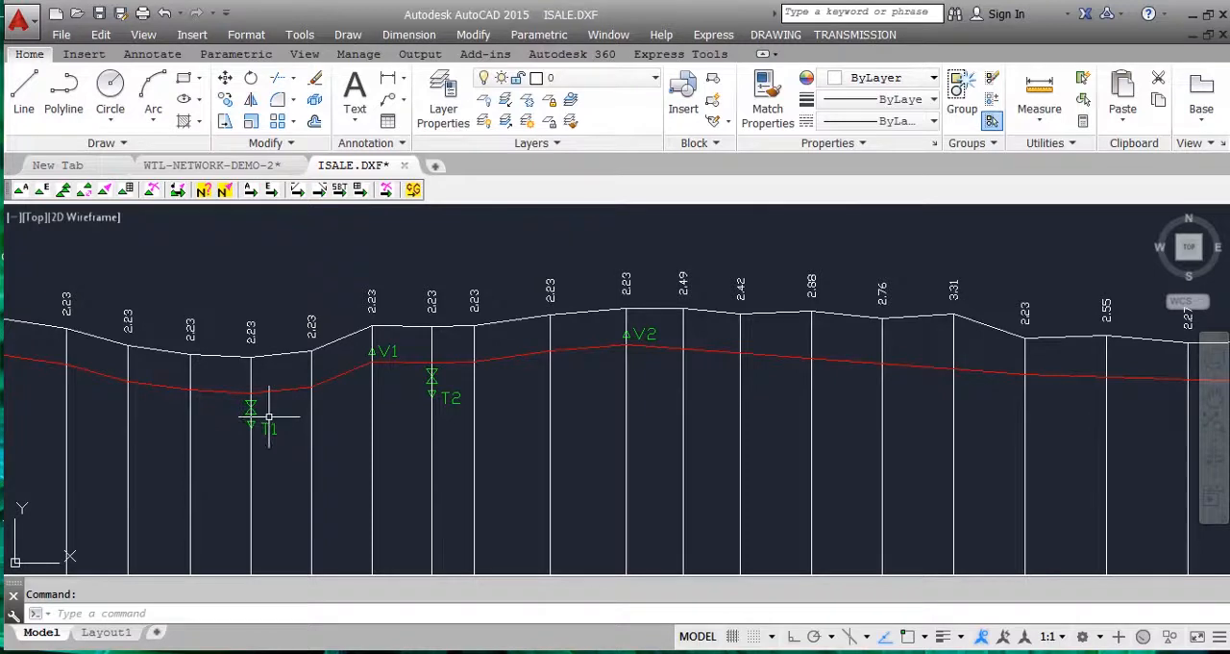
mouse_move(615, 288)
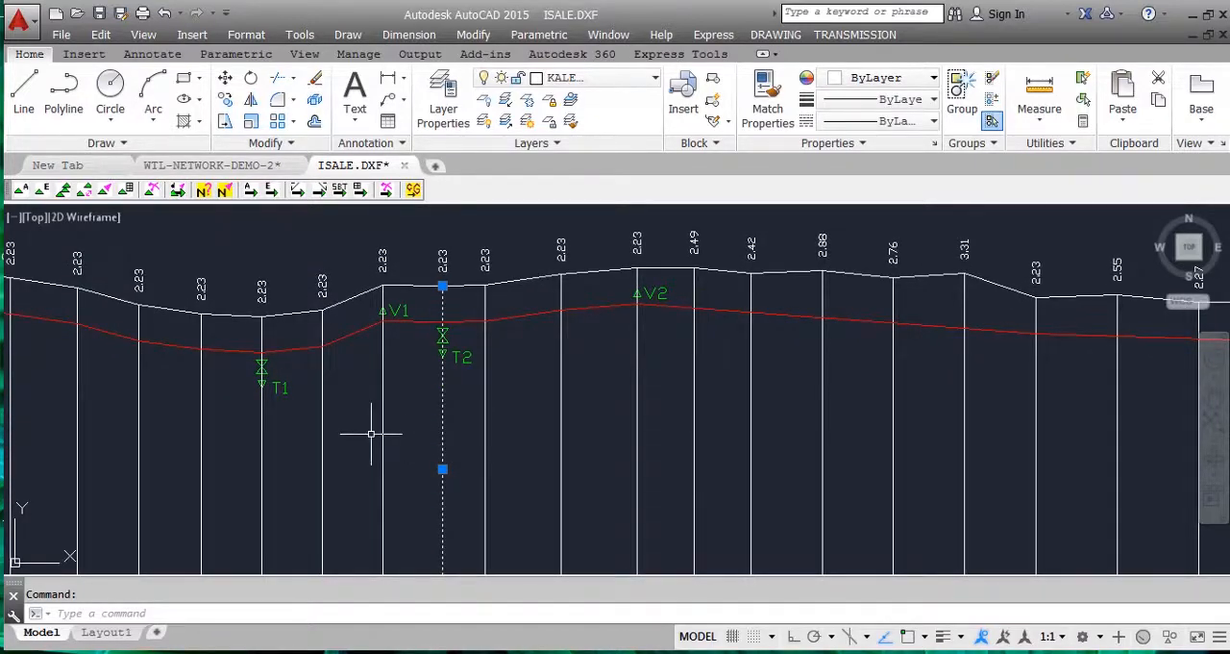
mouse_move(1067, 213)
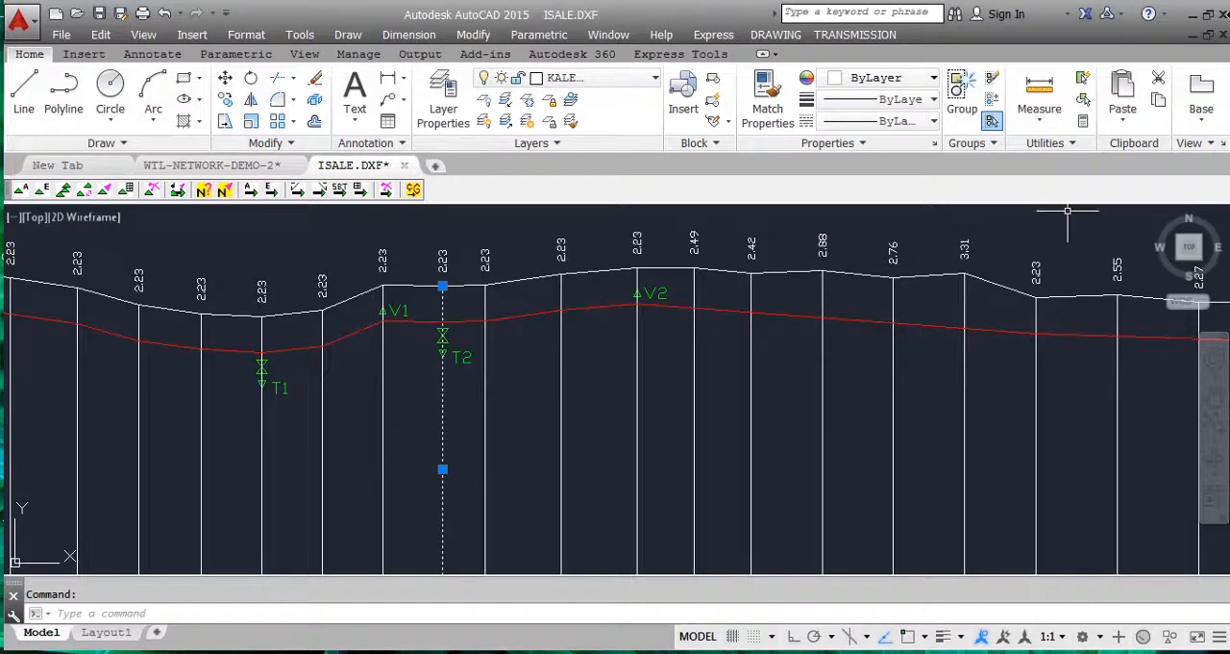
Step: Close the ISALE.DXF profile and discard its changes
left_click(404, 165)
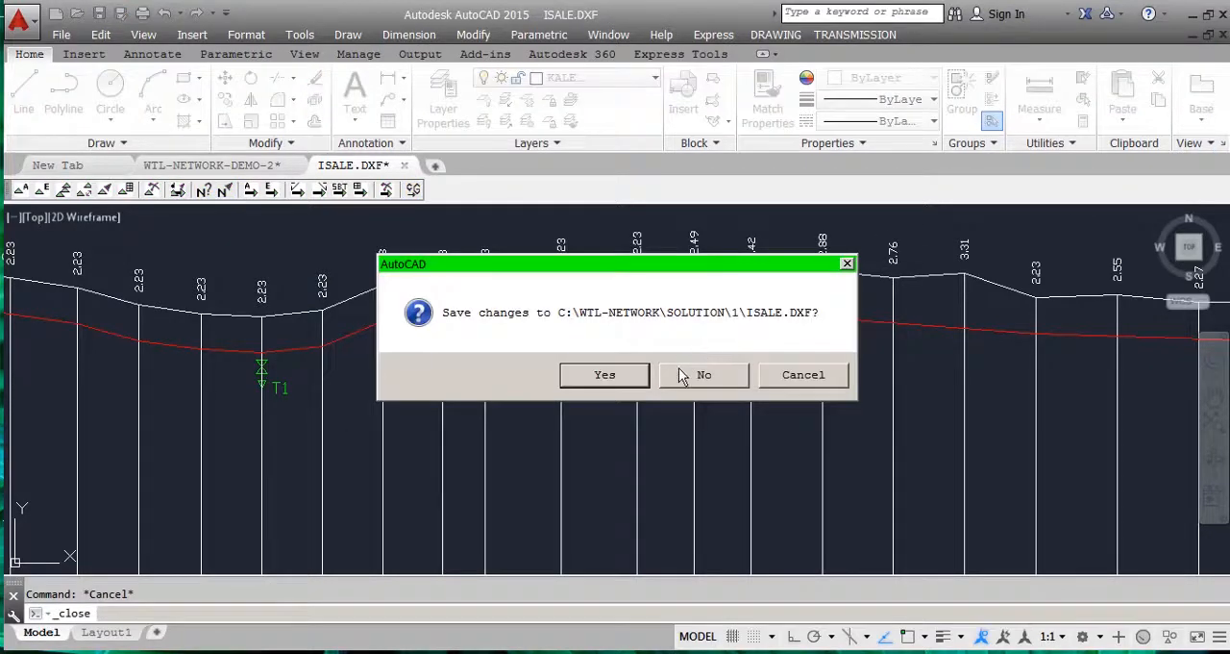
left_click(703, 374)
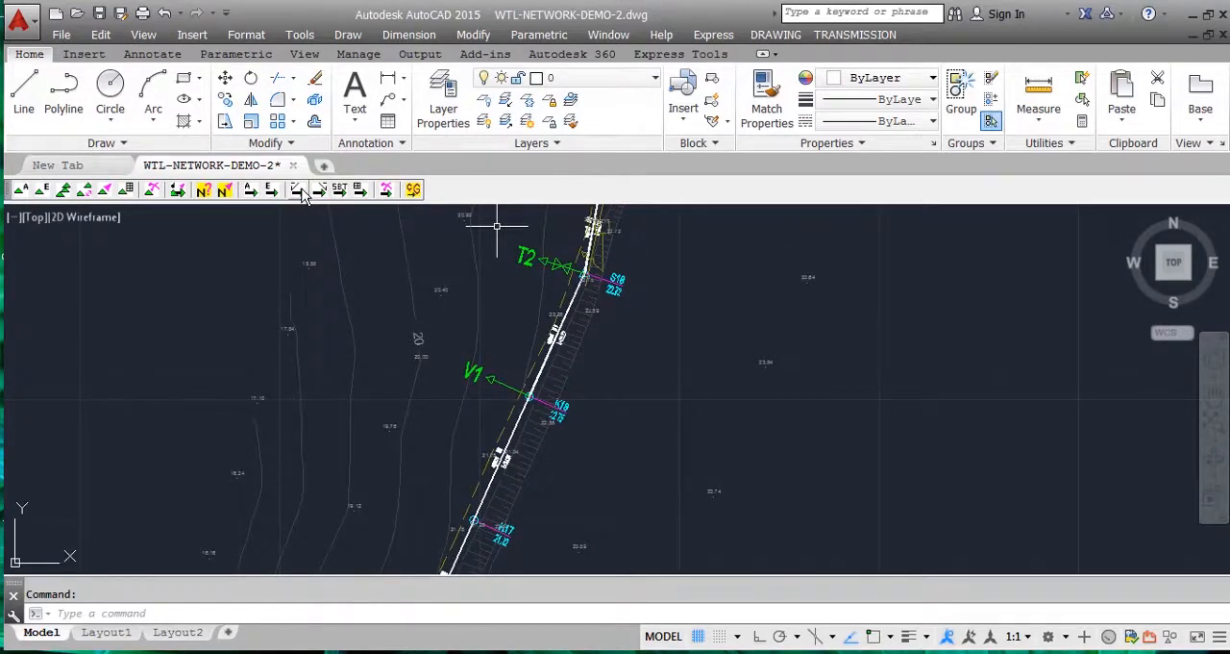
mouse_move(298, 190)
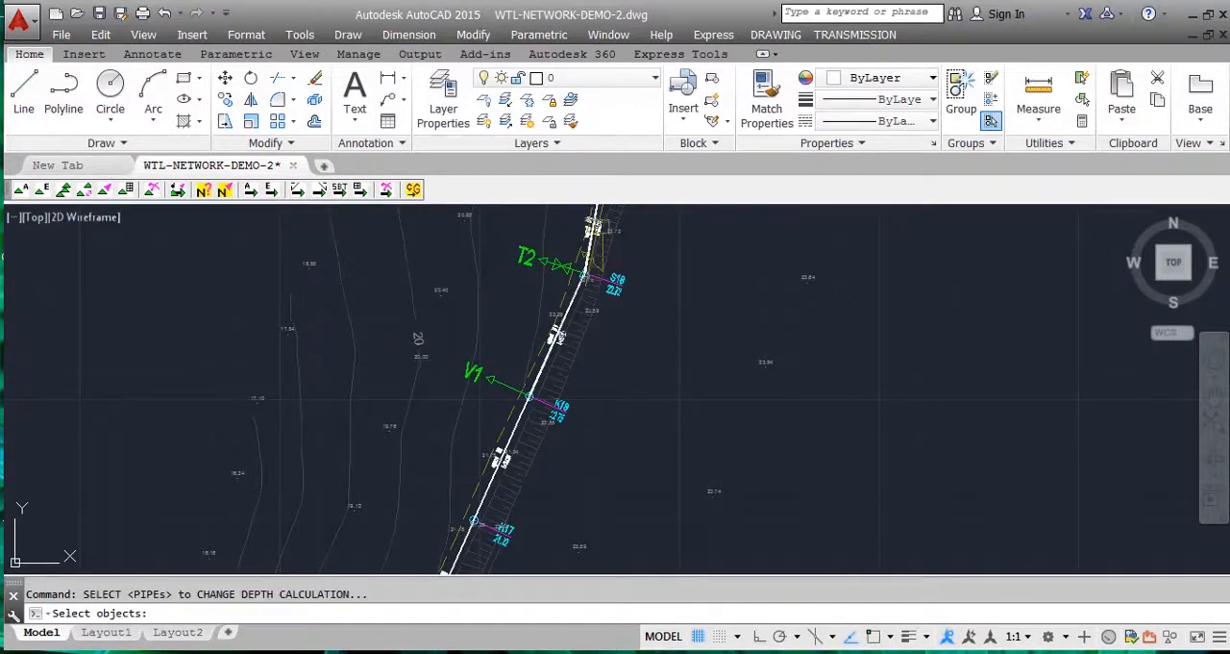
Step: Change another pipe's depth, then send and bring back the solution (55 SKs, 2 VTs)
left_click(557, 332)
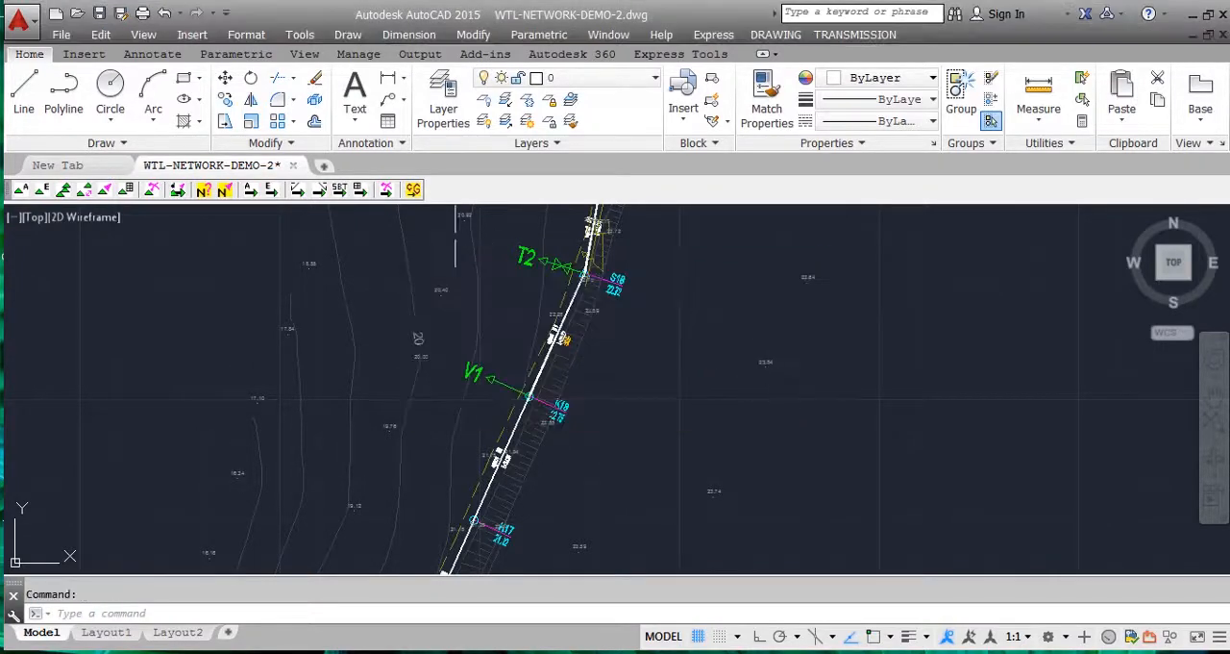
mouse_move(414, 188)
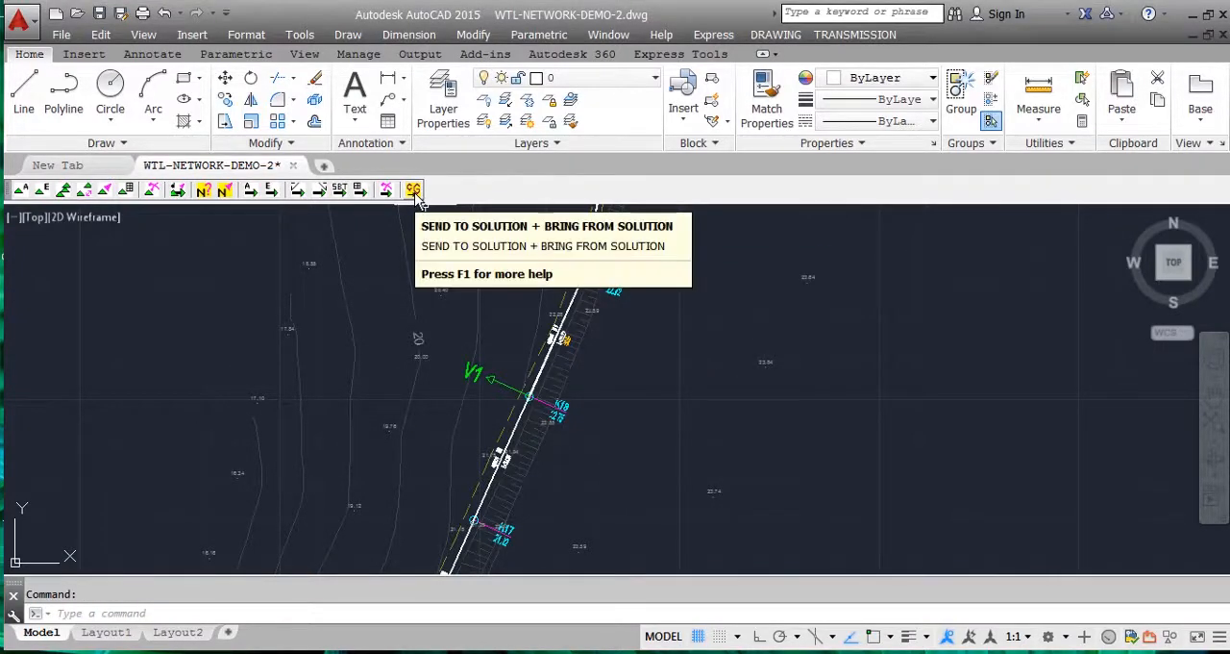
left_click(413, 188)
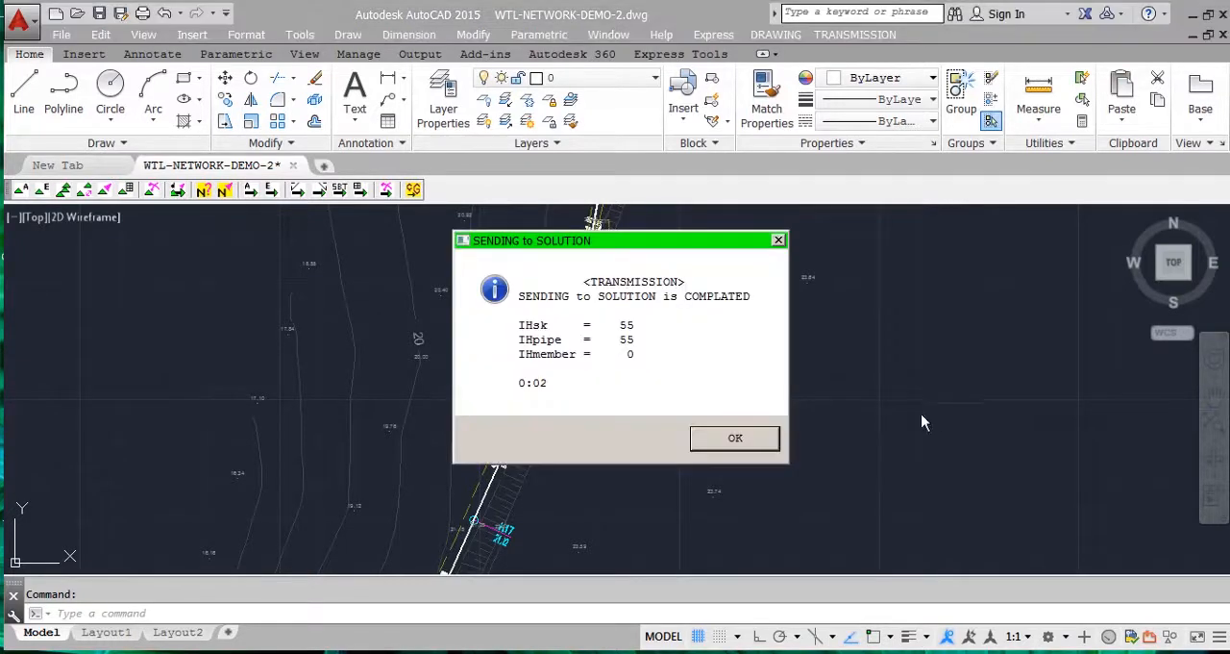
left_click(735, 437)
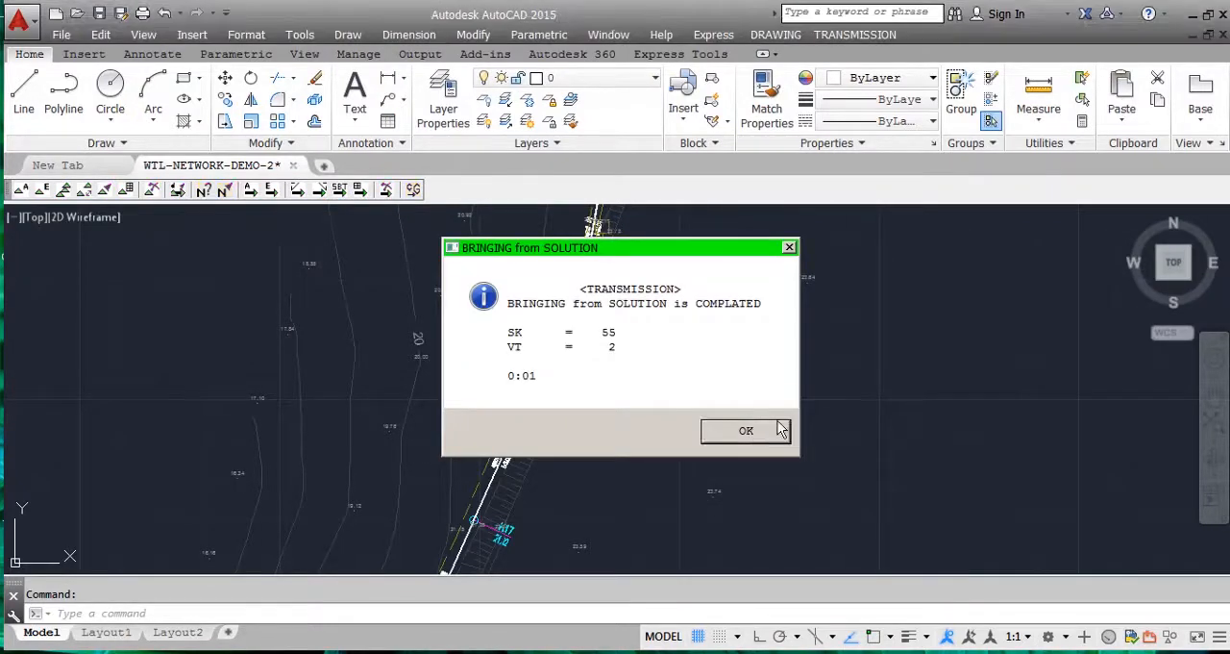
left_click(745, 430)
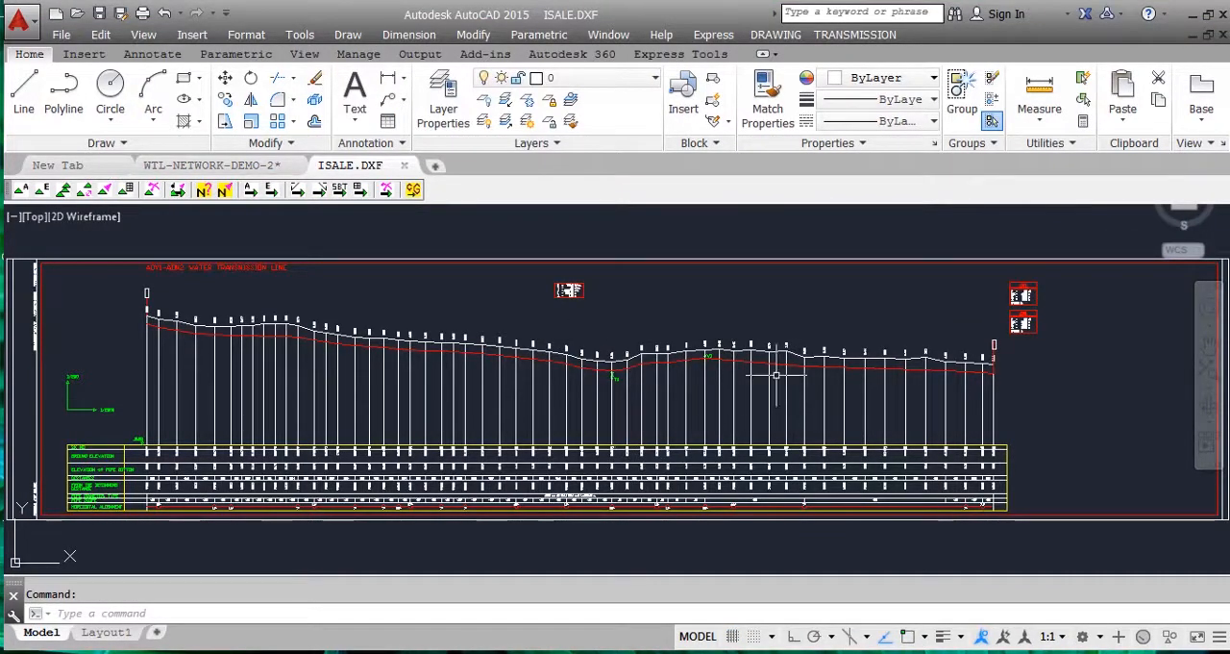
mouse_move(755, 402)
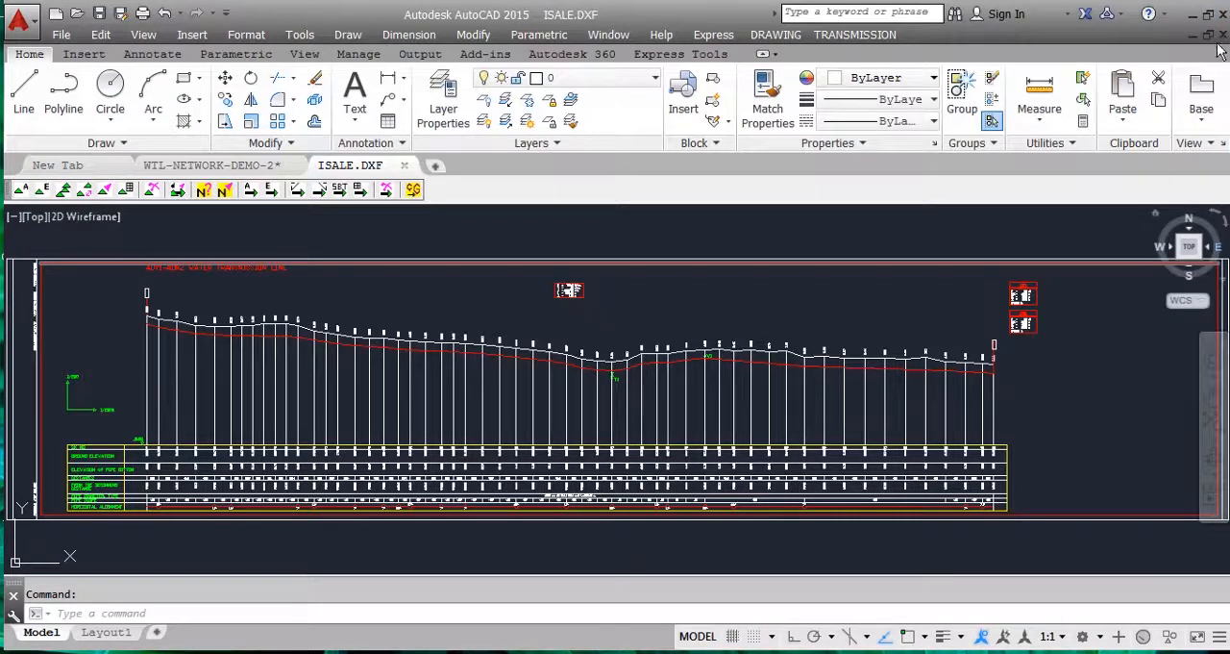
Step: Close ISALE.DXF without saving changes
left_click(404, 164)
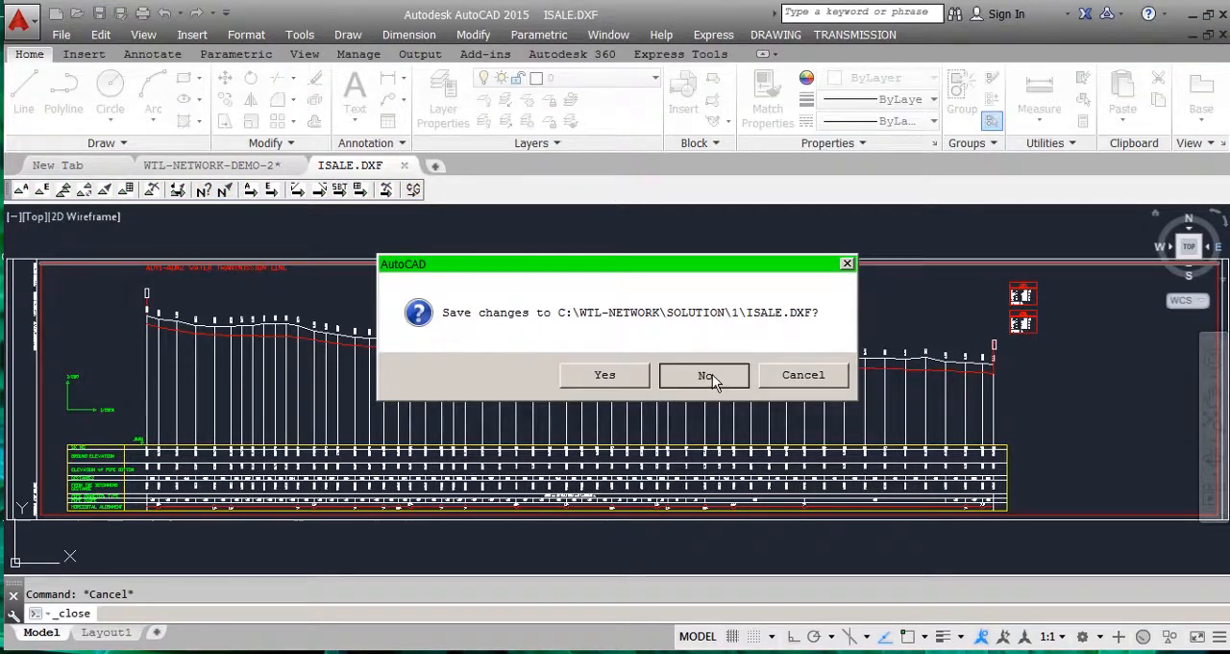
left_click(703, 374)
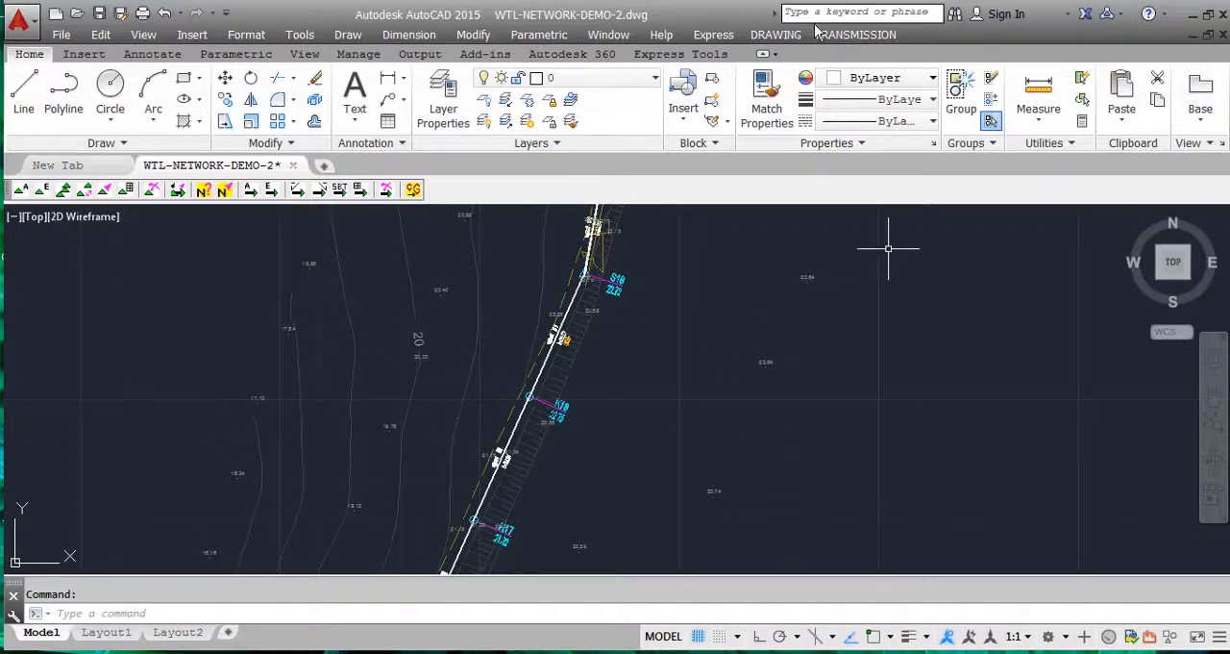
Step: Generate the SEMATIK schematic profile from the TRANSMISSION menu, then close it without saving
left_click(854, 34)
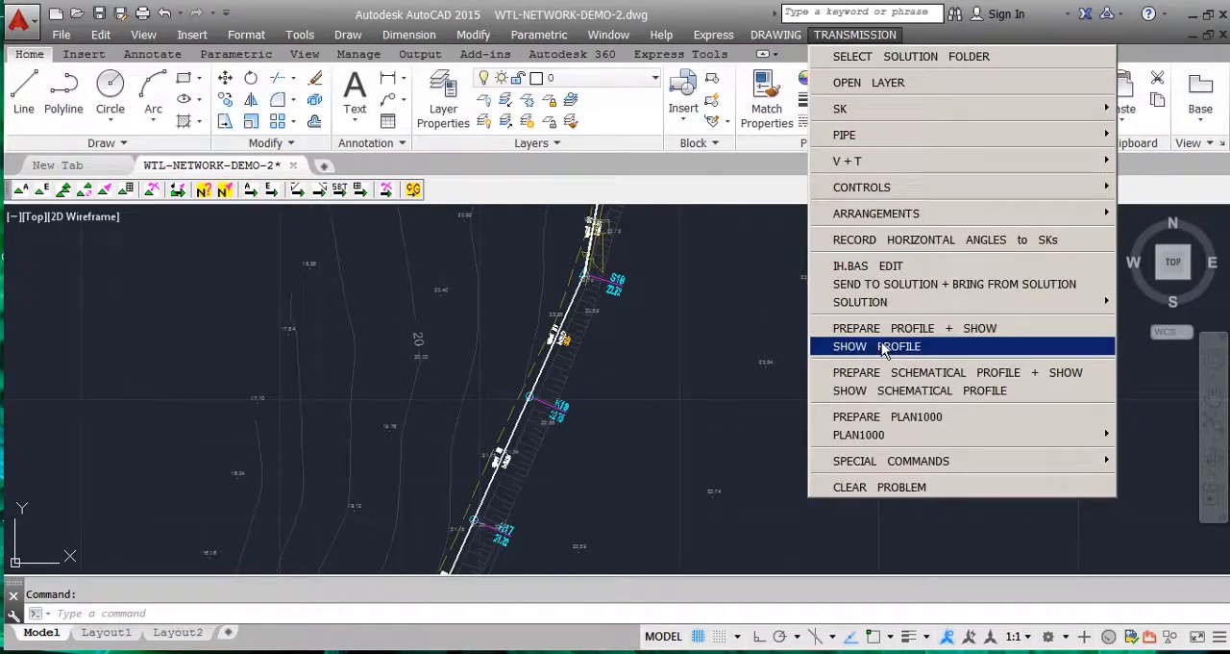
mouse_move(882, 378)
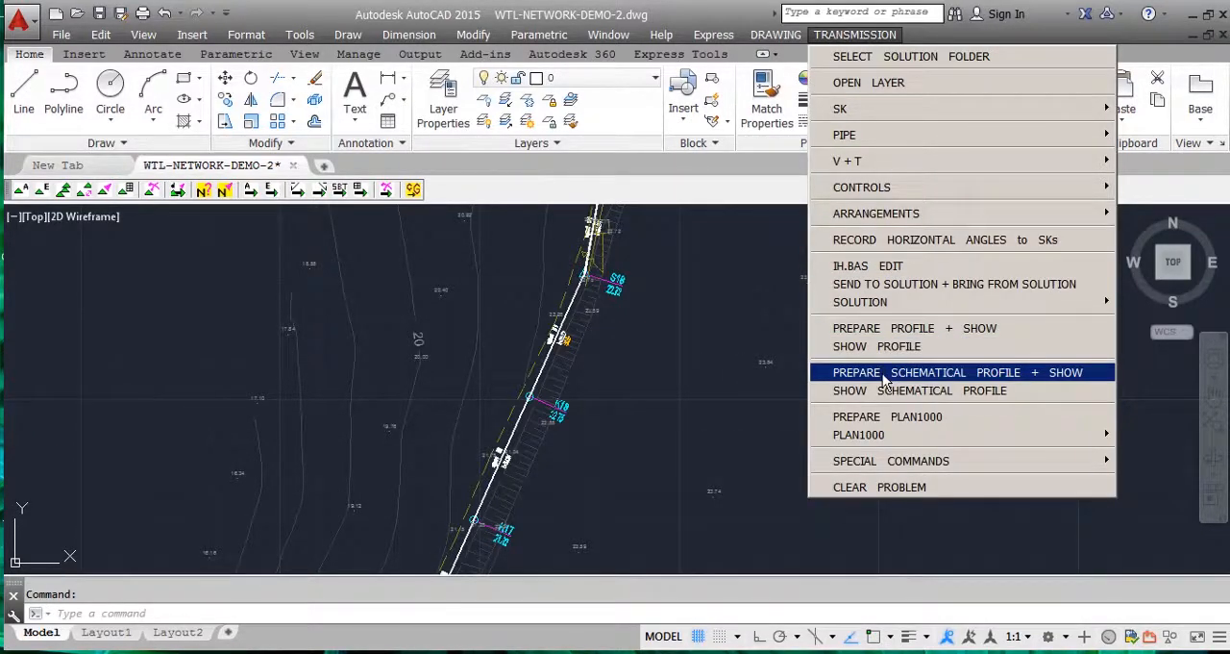
left_click(956, 372)
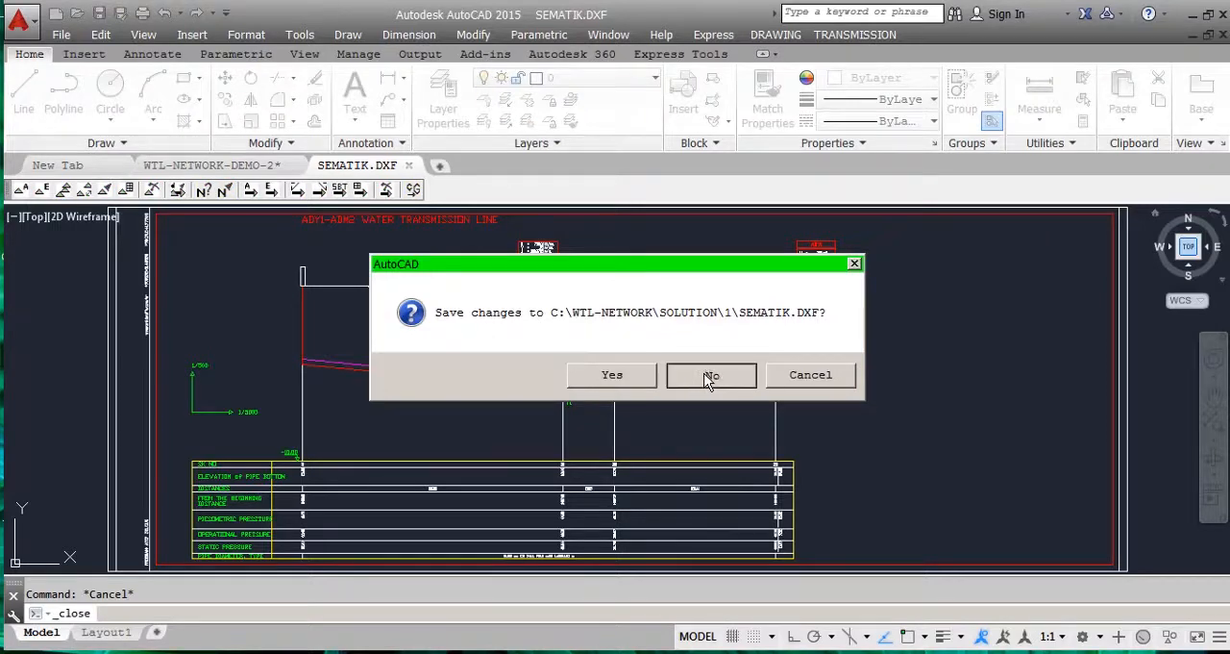
left_click(711, 374)
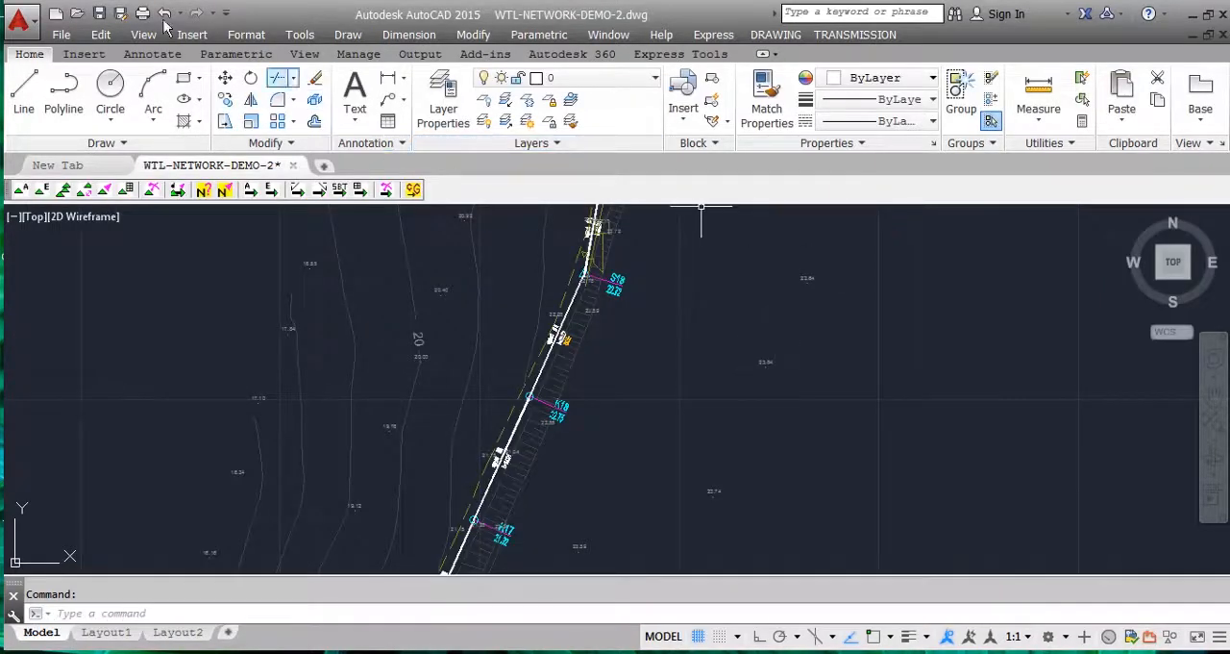